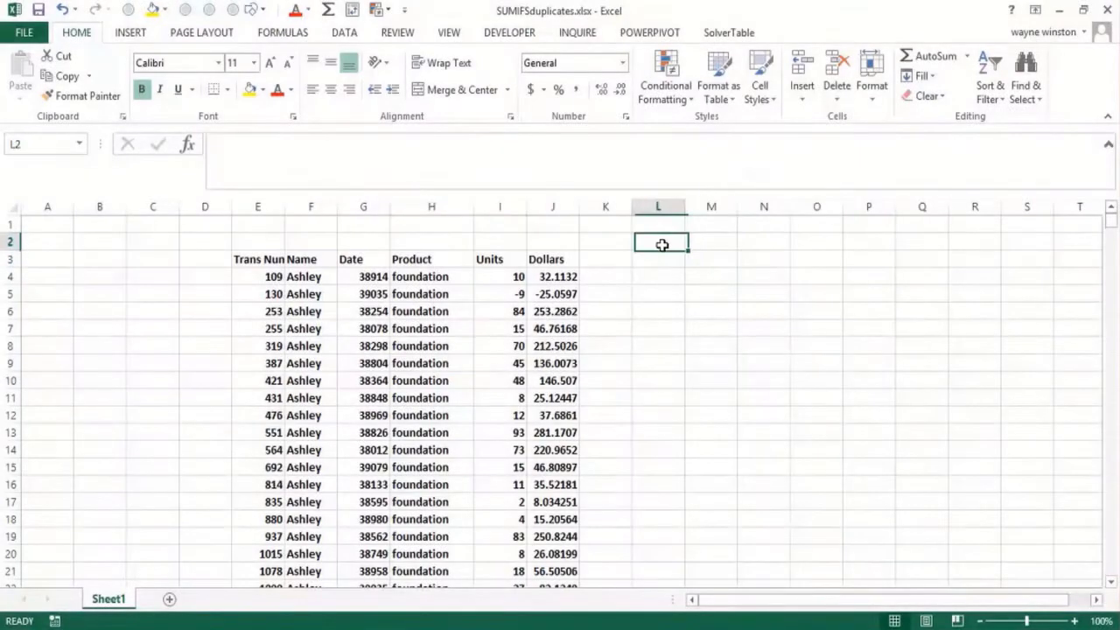
- Type the label 'Sumifduplicates.xlsx' into cell L2, fixing a stray typo
text(SUmi)
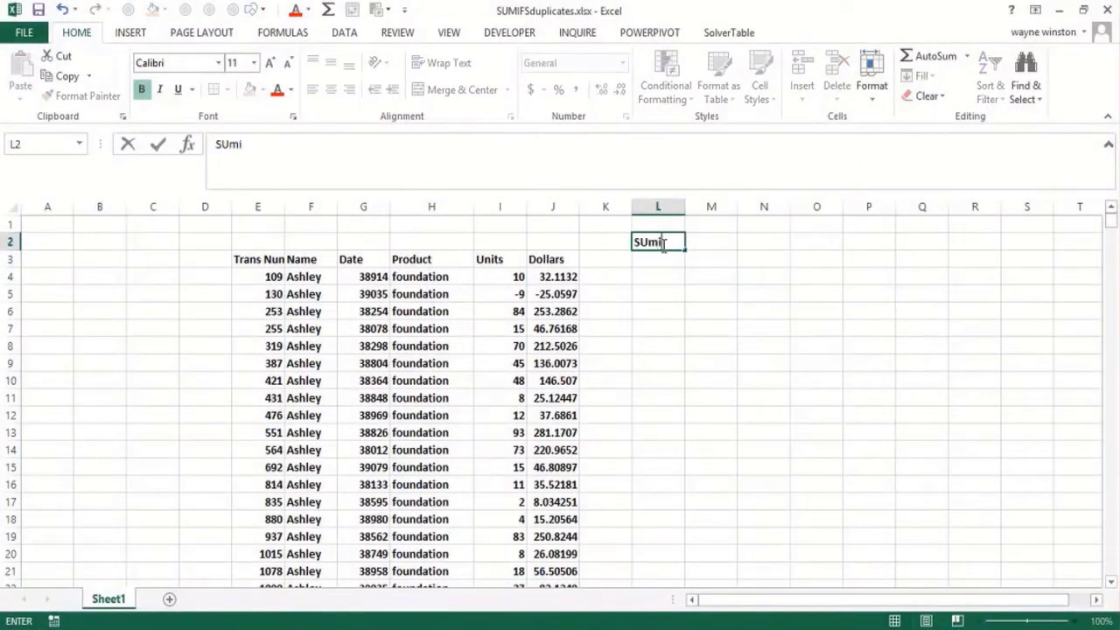
text(fdu[)
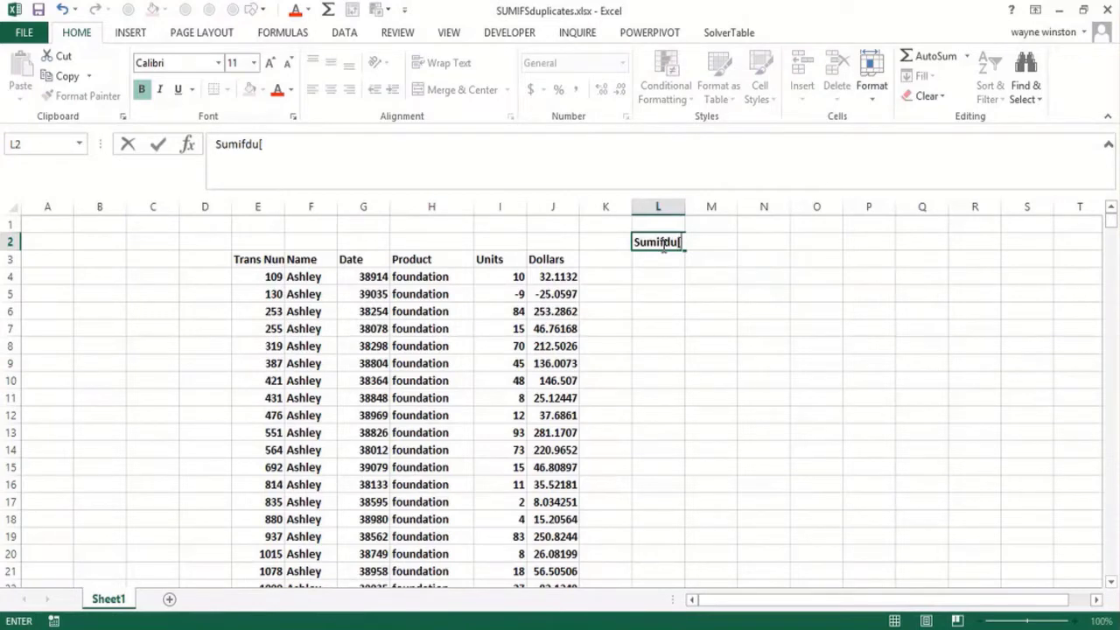
text(p)
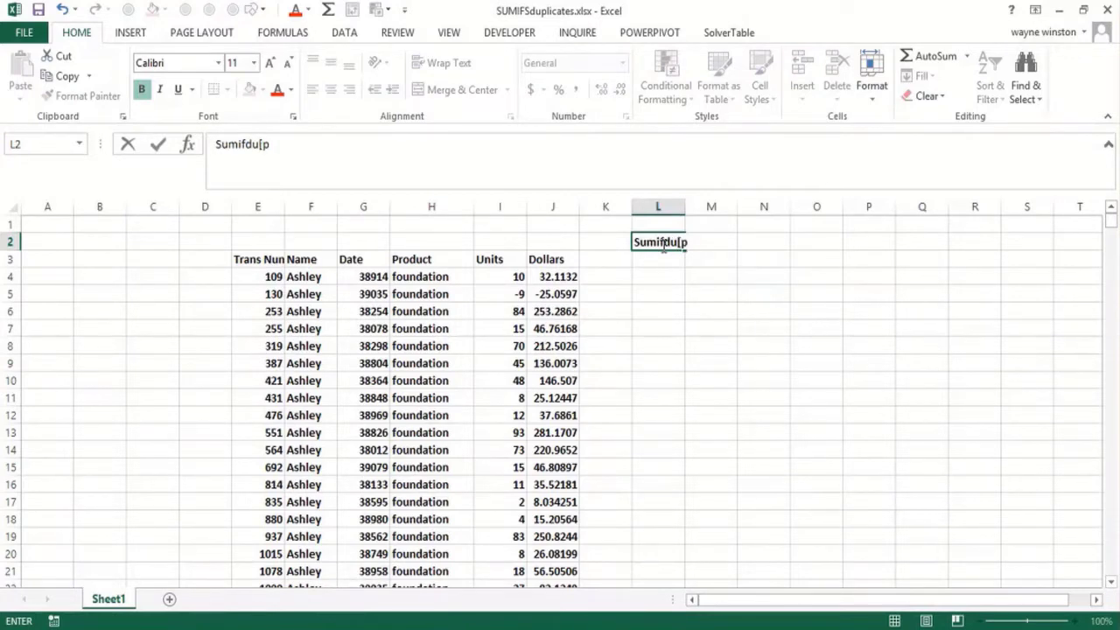
key(Backspace)
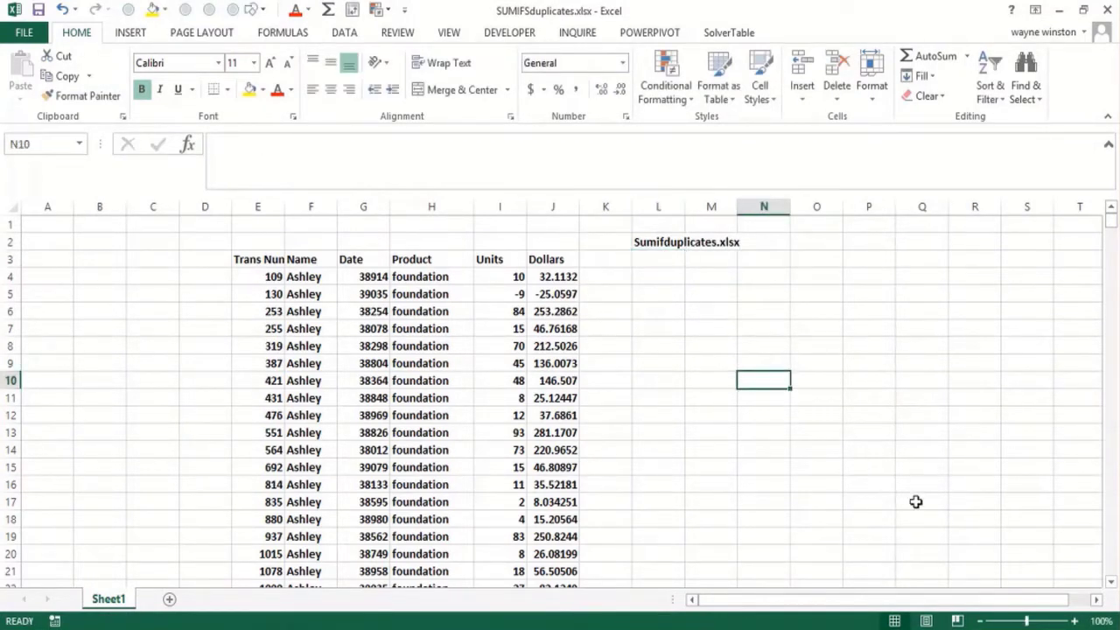
- Zoom to 110% and type 'list of total dollars sold of by each woman of each product' in L3
click(1074, 620)
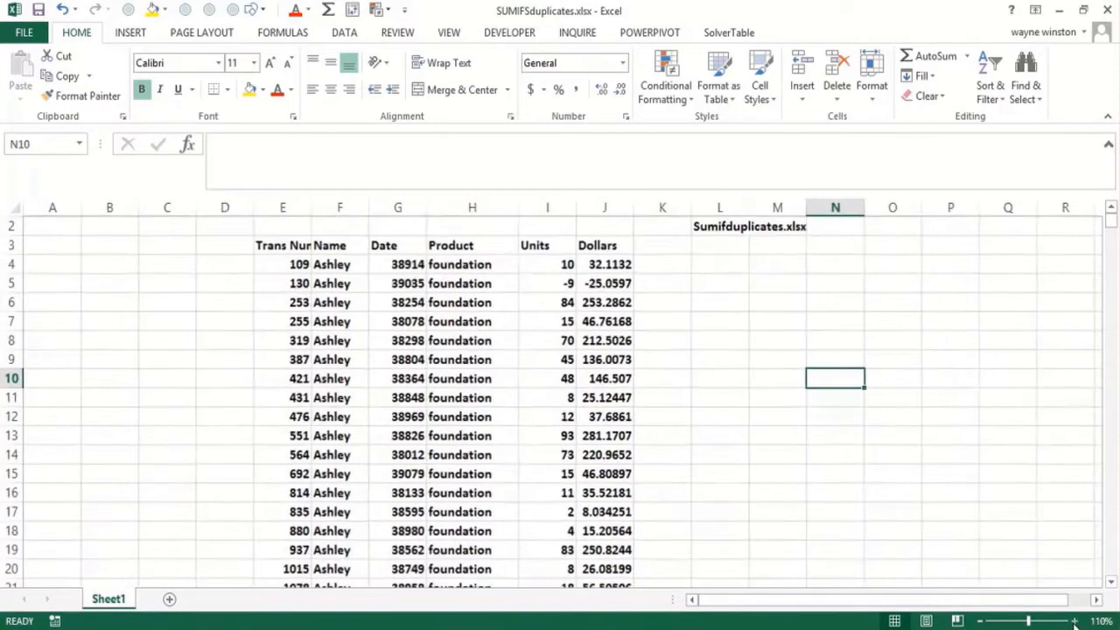
click(340, 302)
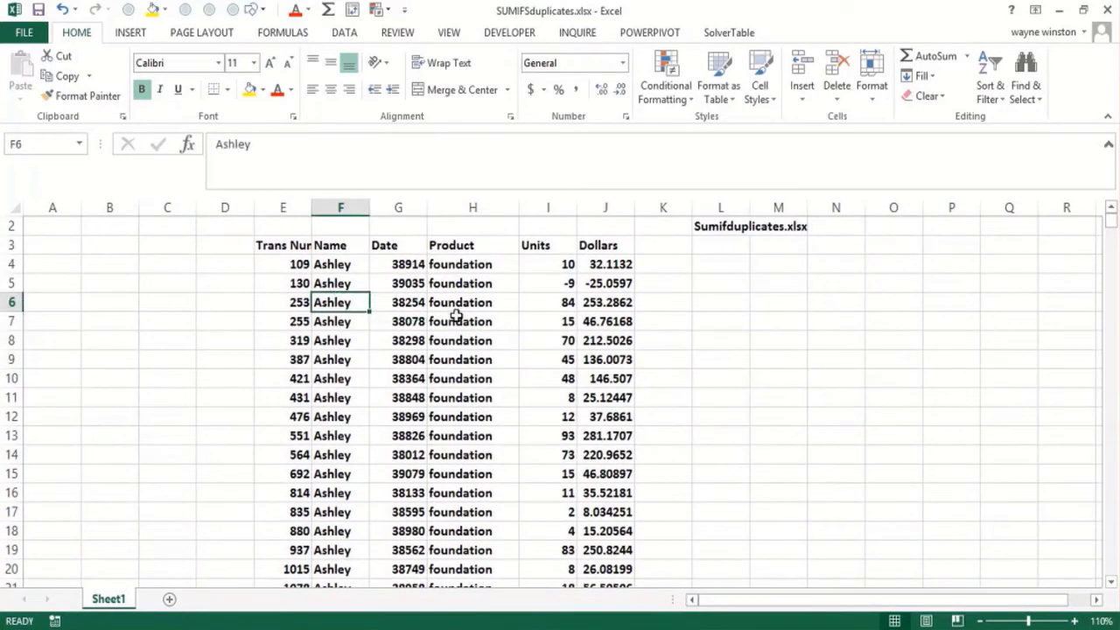
click(472, 321)
text(list of total)
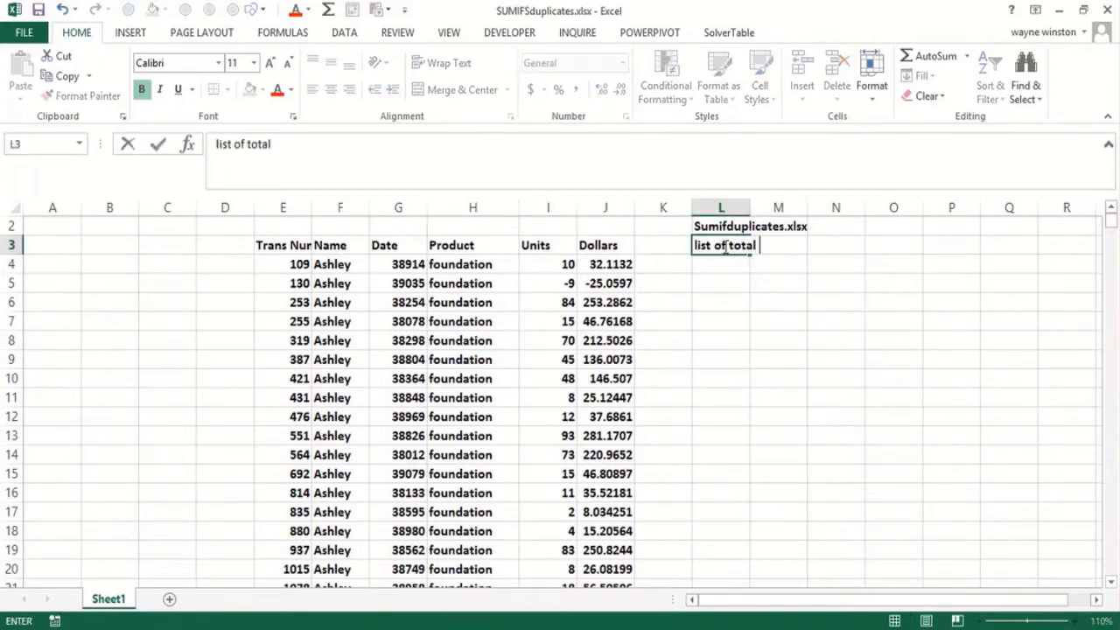
text(dollars so)
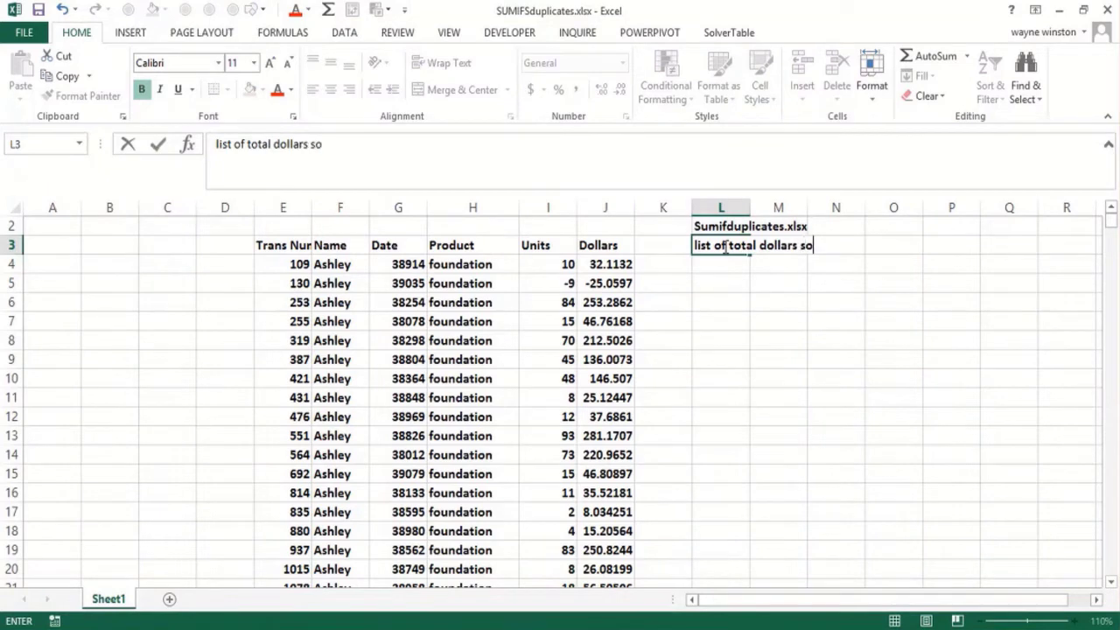
text(sold of ea)
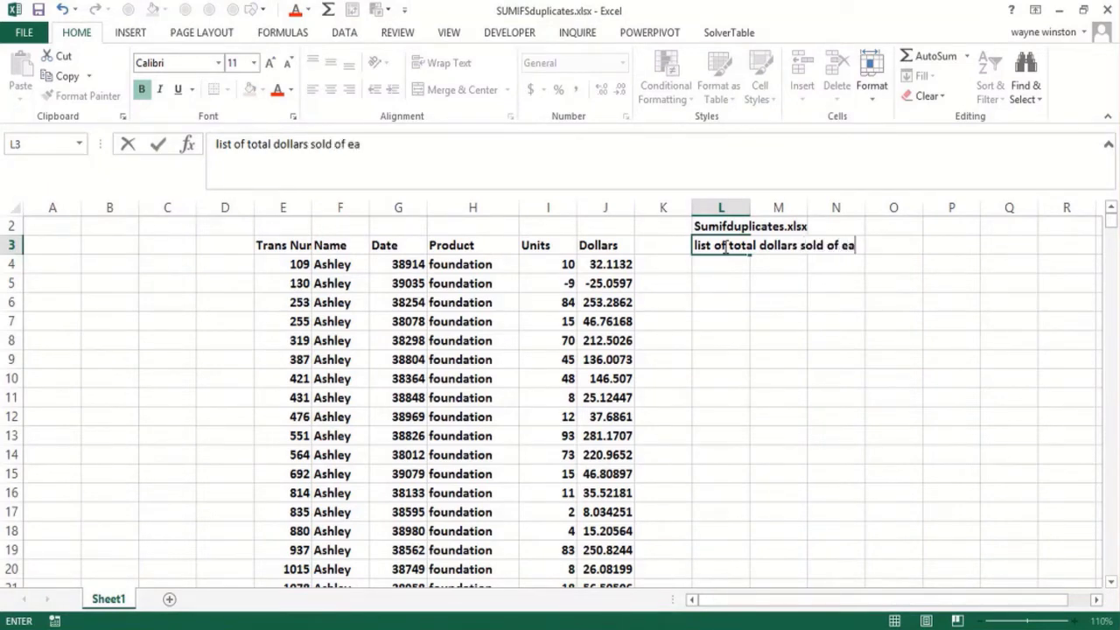
text(by)
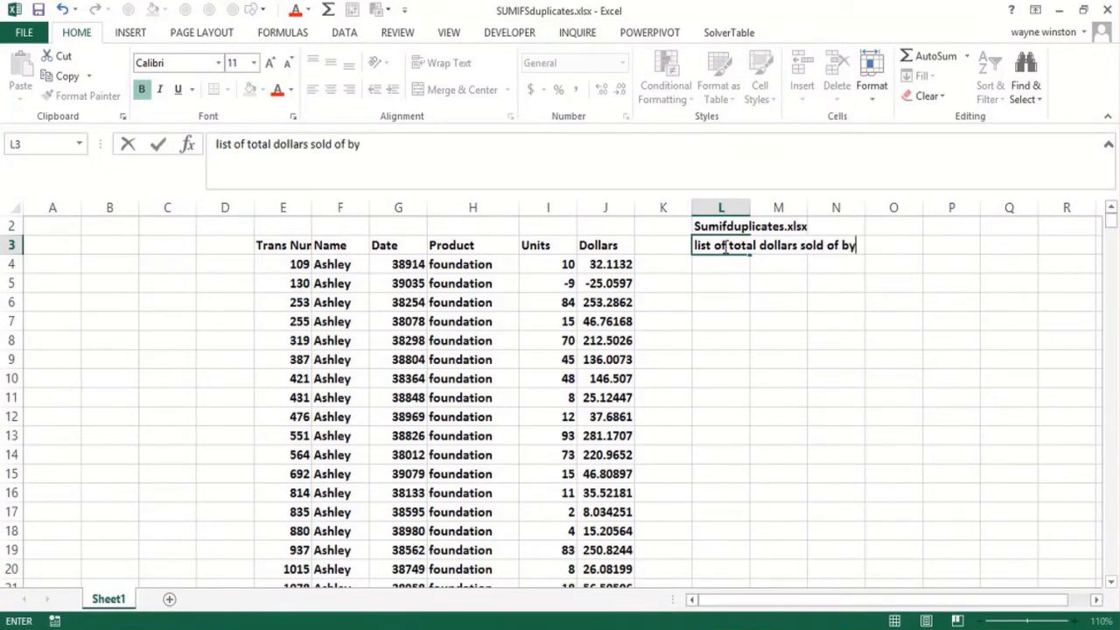
text(eahc wo)
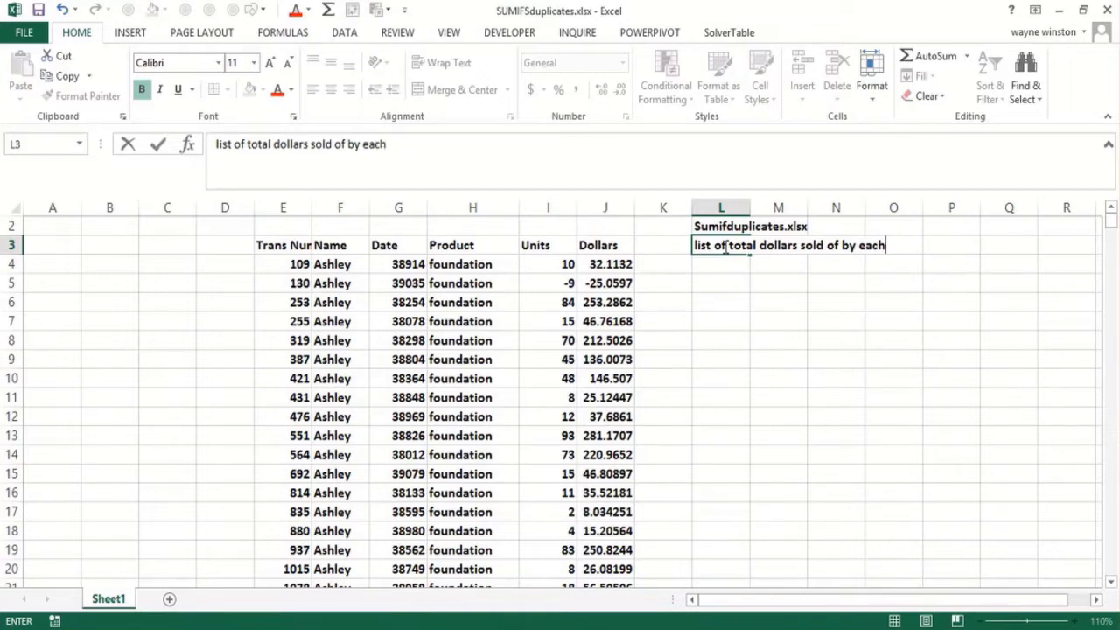
text(woman of)
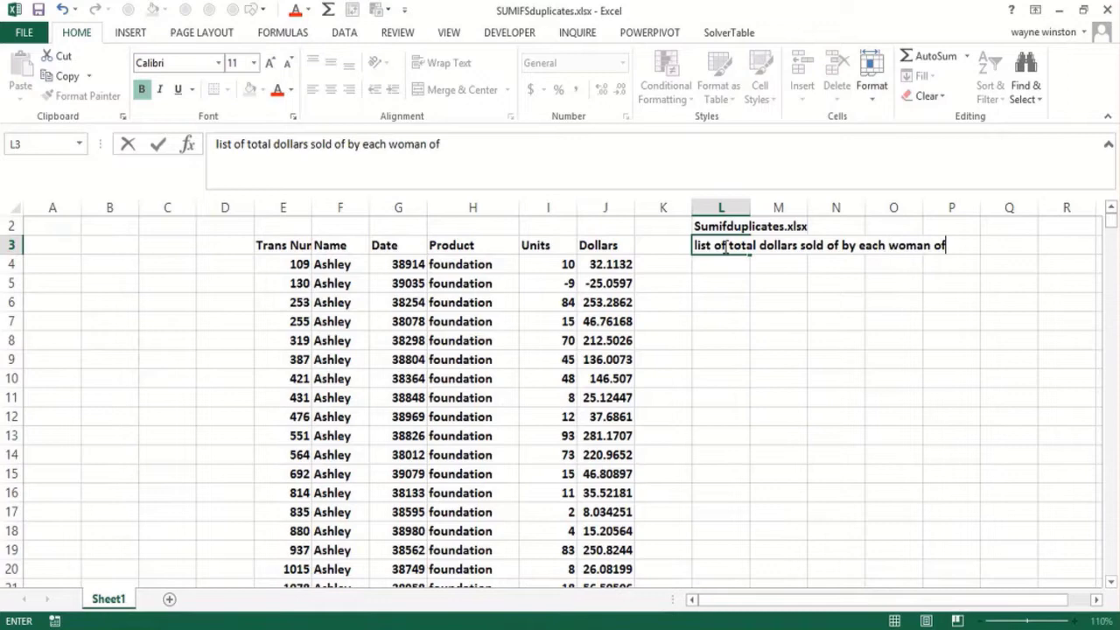
text(eachj)
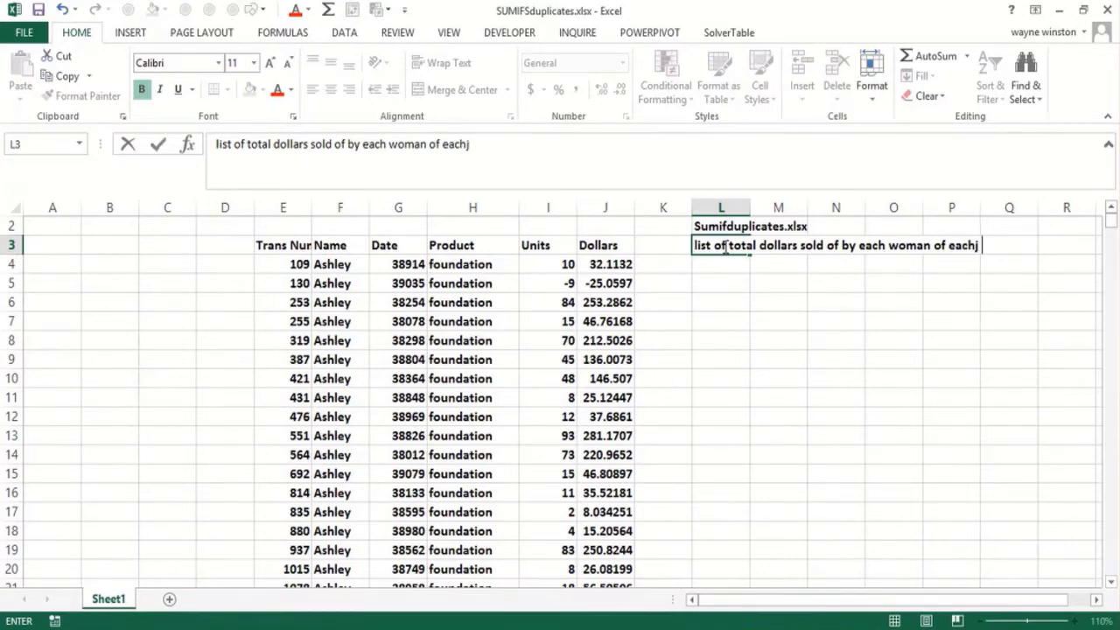
key(Backspace)
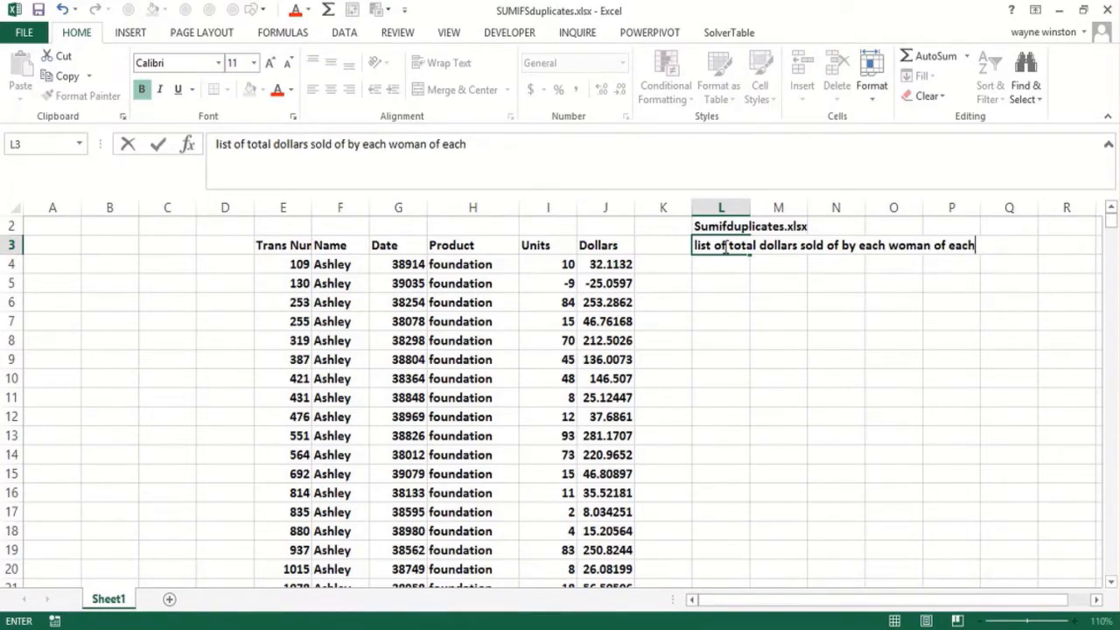
text(product)
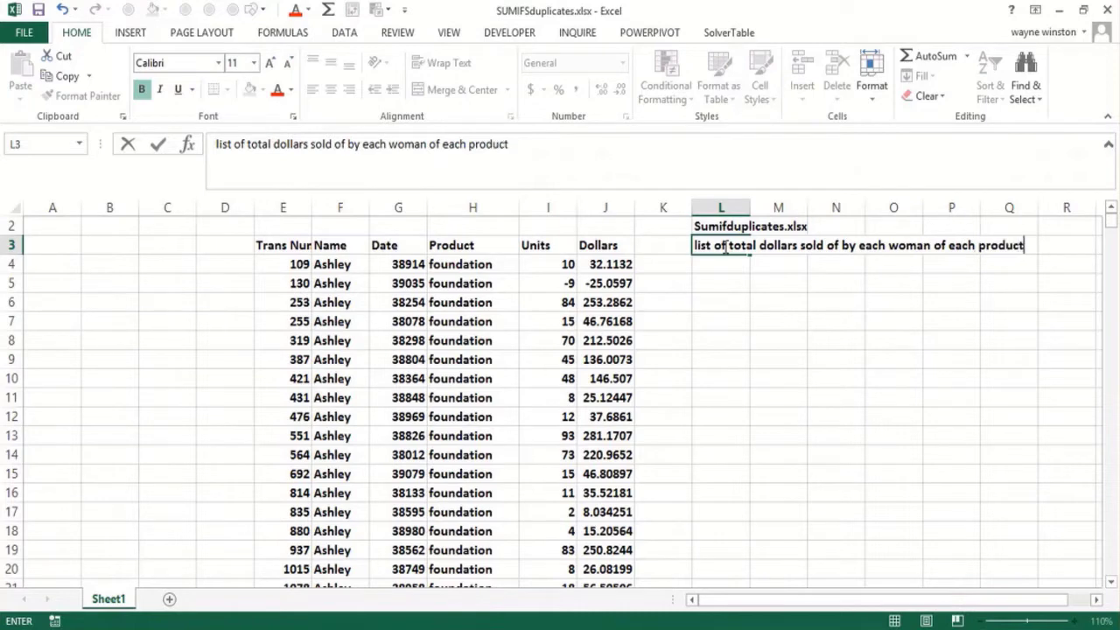
click(720, 358)
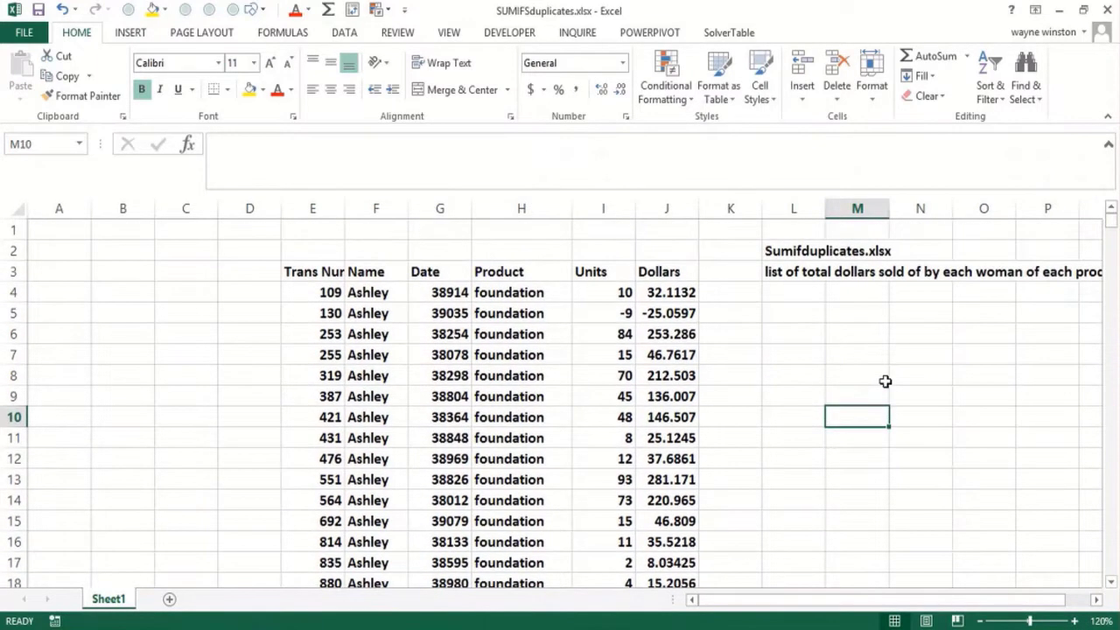
mouse_move(507, 359)
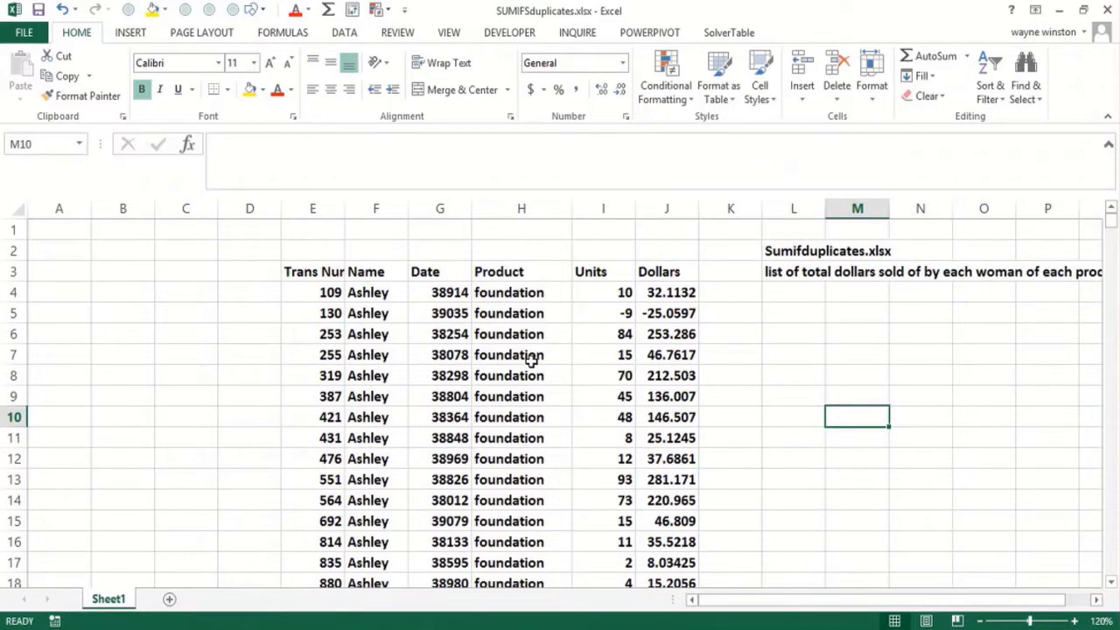
mouse_move(339, 58)
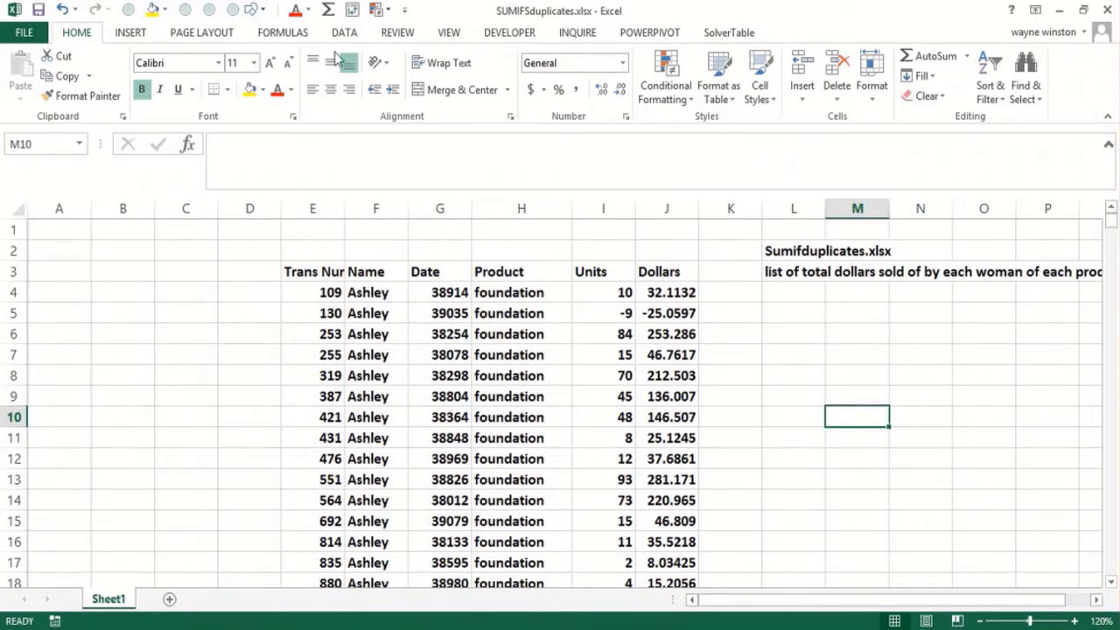
click(344, 32)
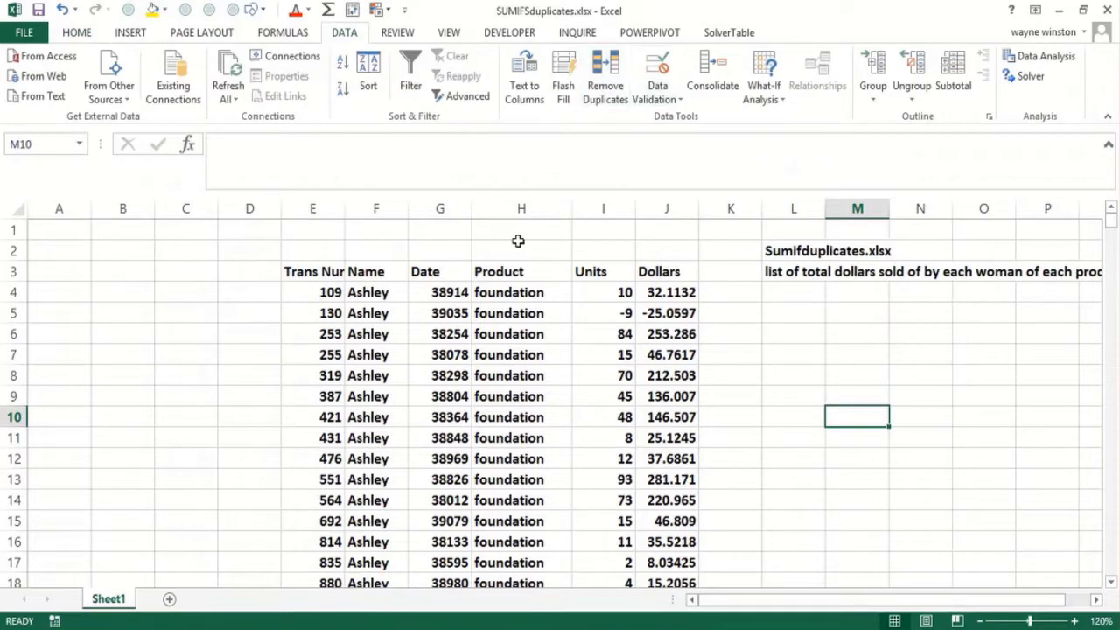
click(521, 229)
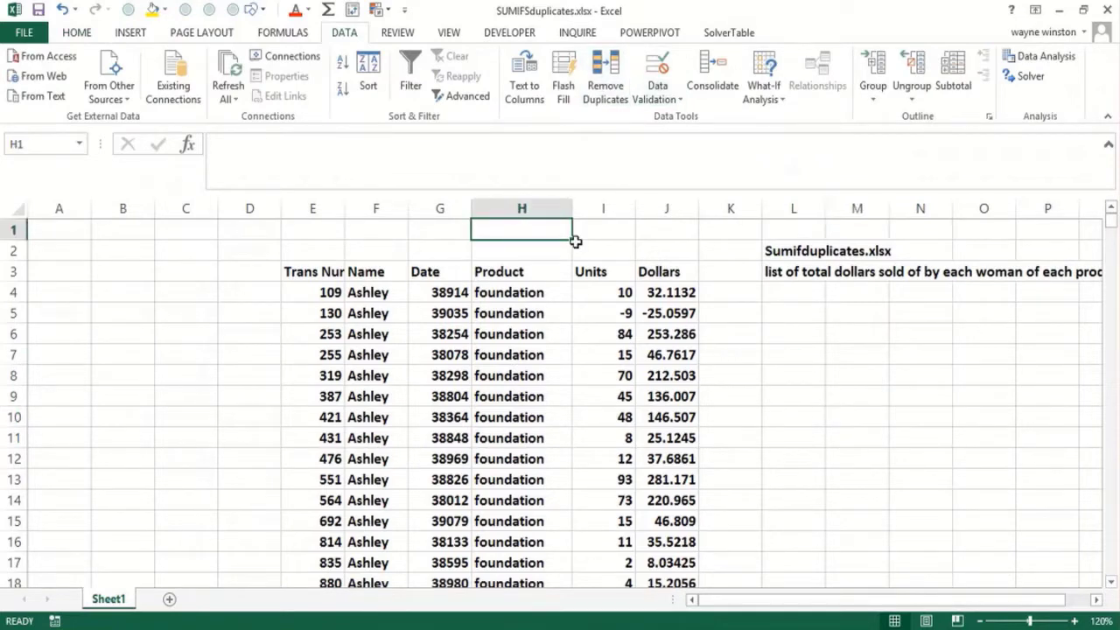
mouse_move(576, 258)
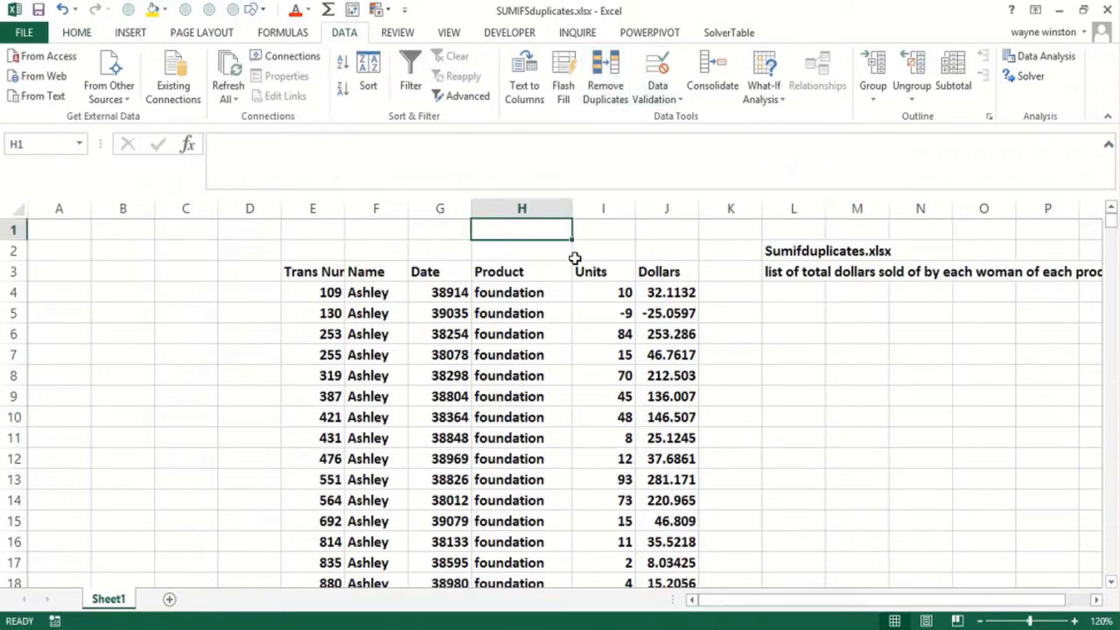
mouse_move(399, 454)
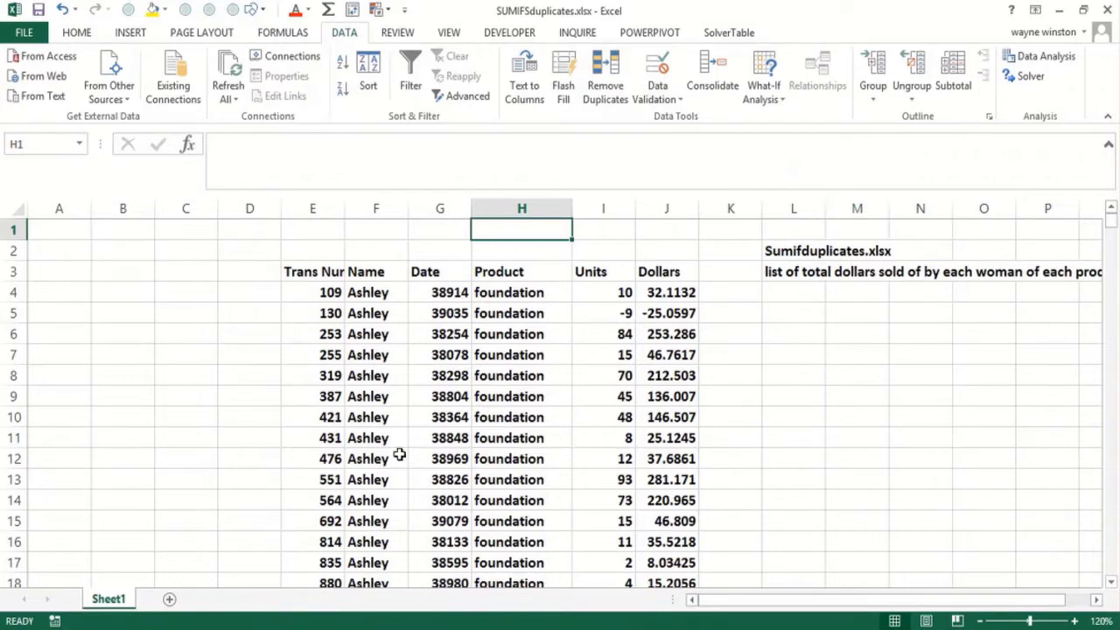
mouse_move(519, 395)
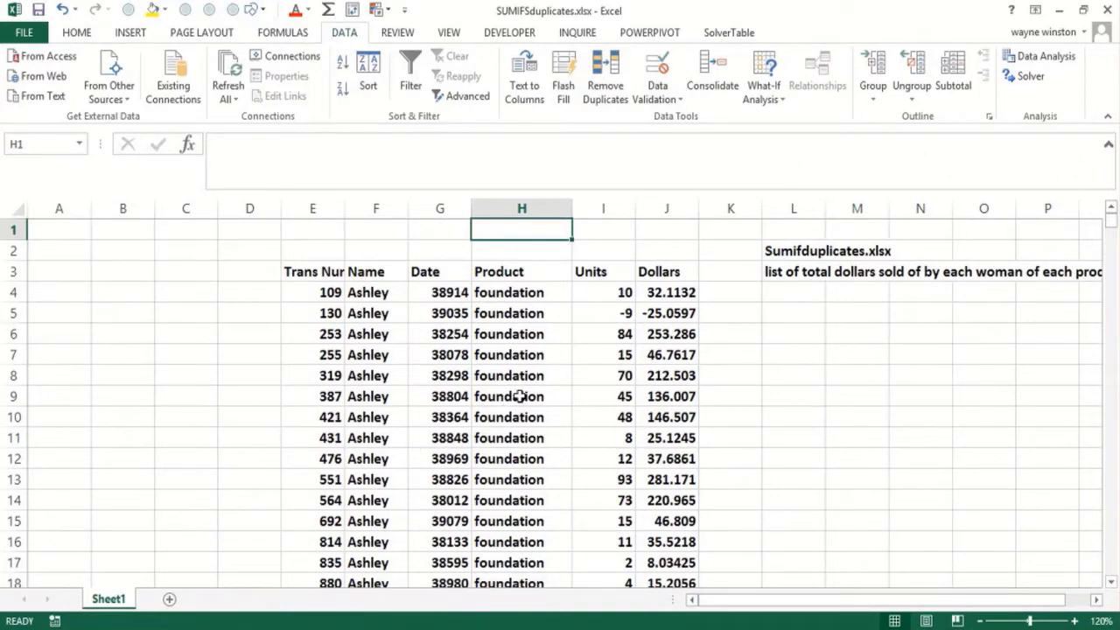
mouse_move(542, 376)
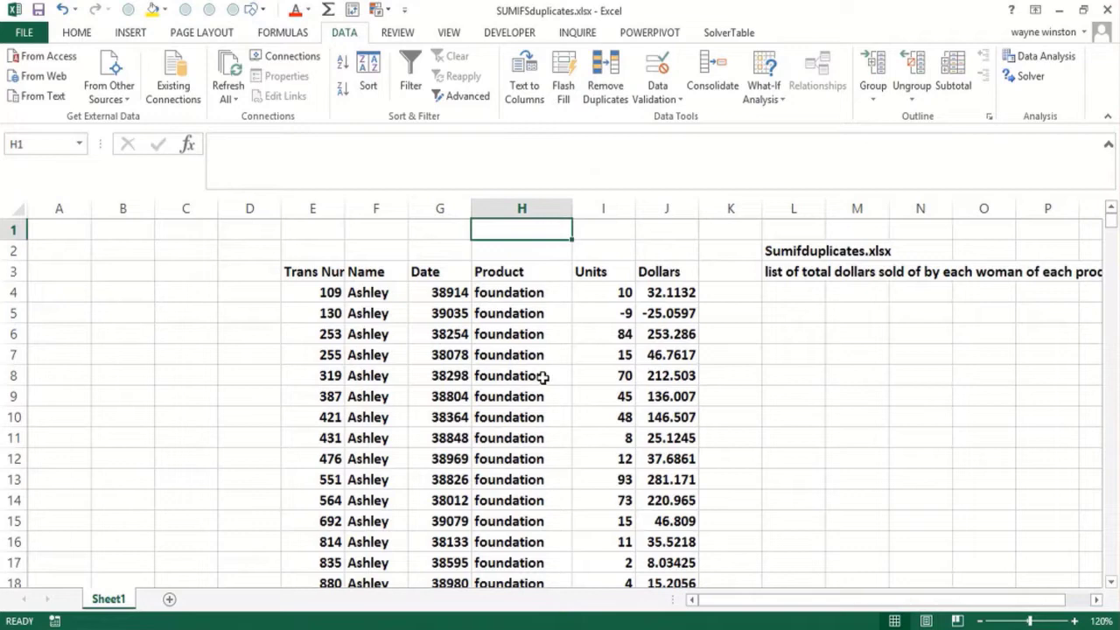
mouse_move(843, 411)
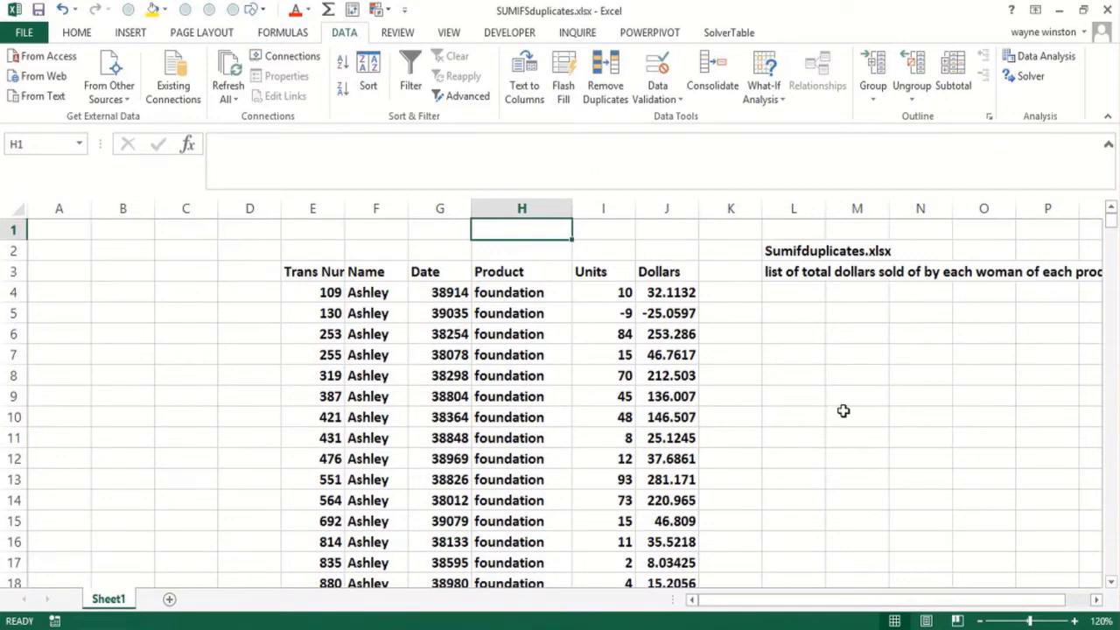
mouse_move(866, 409)
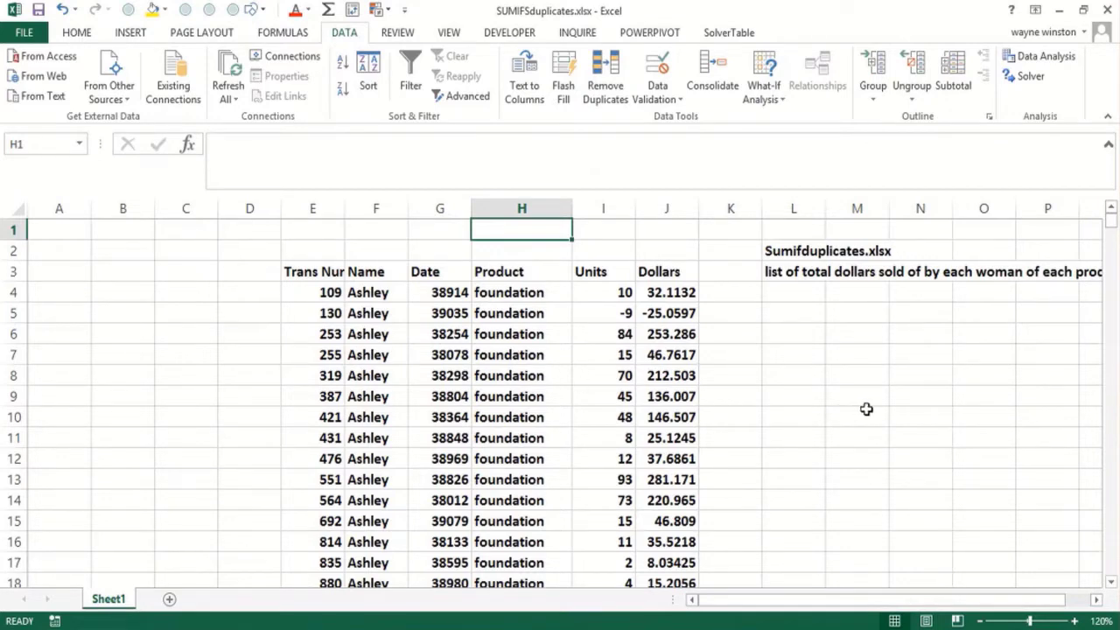
mouse_move(350, 290)
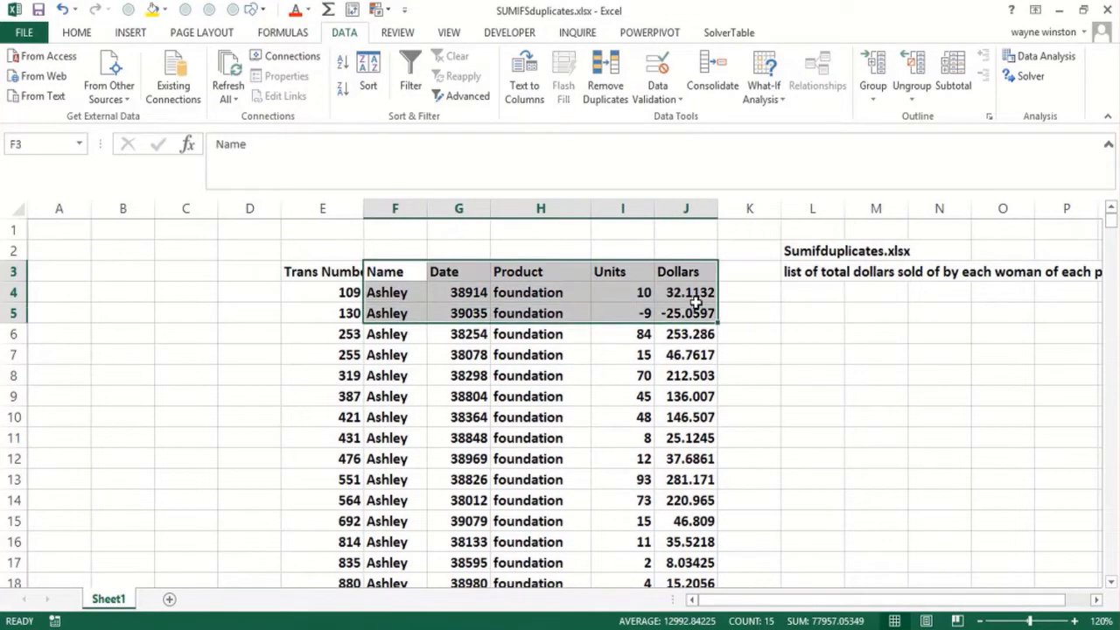
- Copy Sheet1's E3:J1862 table and paste it as values into Sheet2 at D3
click(322, 271)
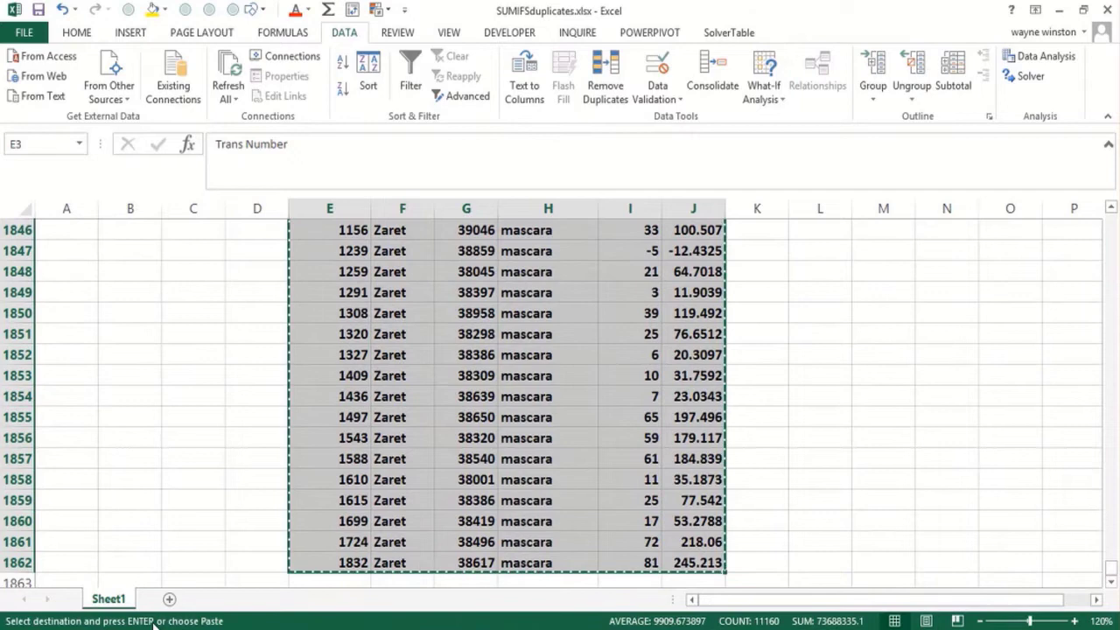
click(161, 598)
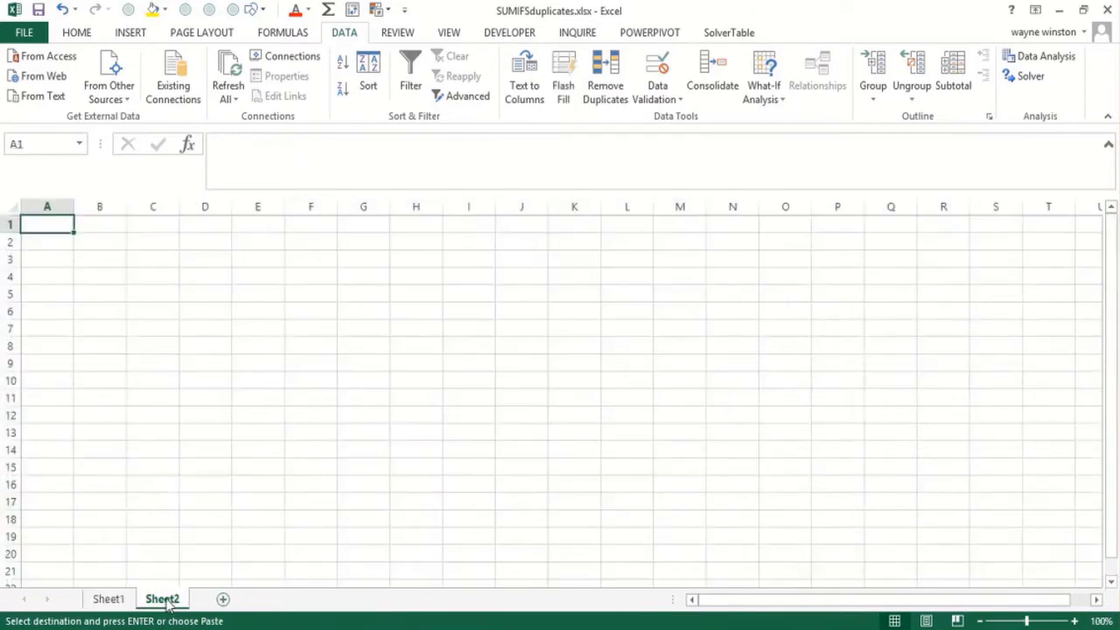
right_click(141, 244)
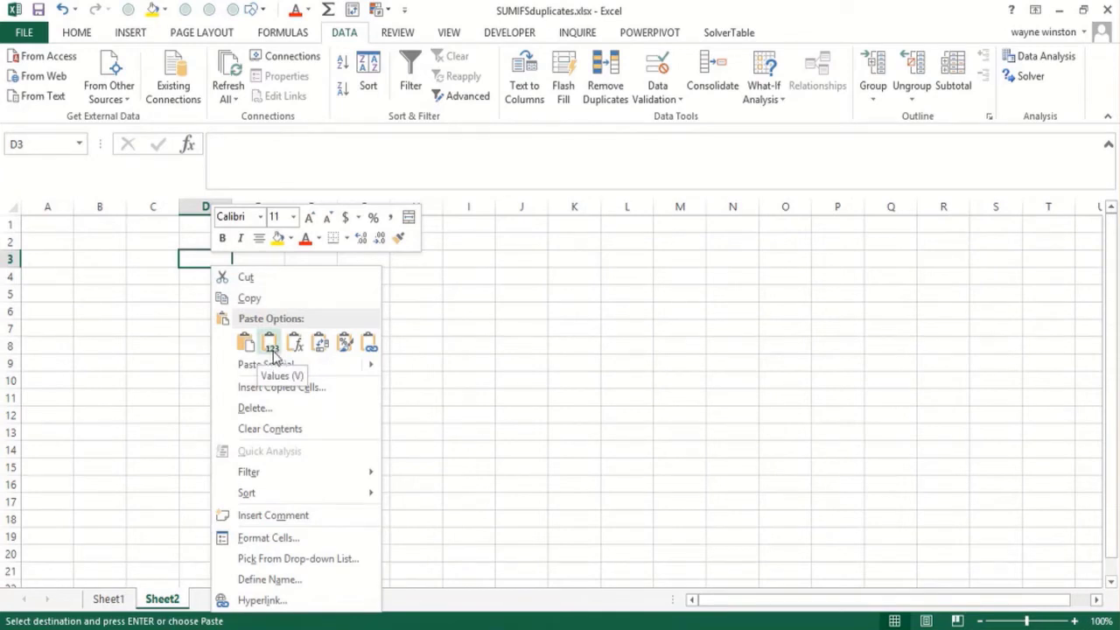
click(246, 342)
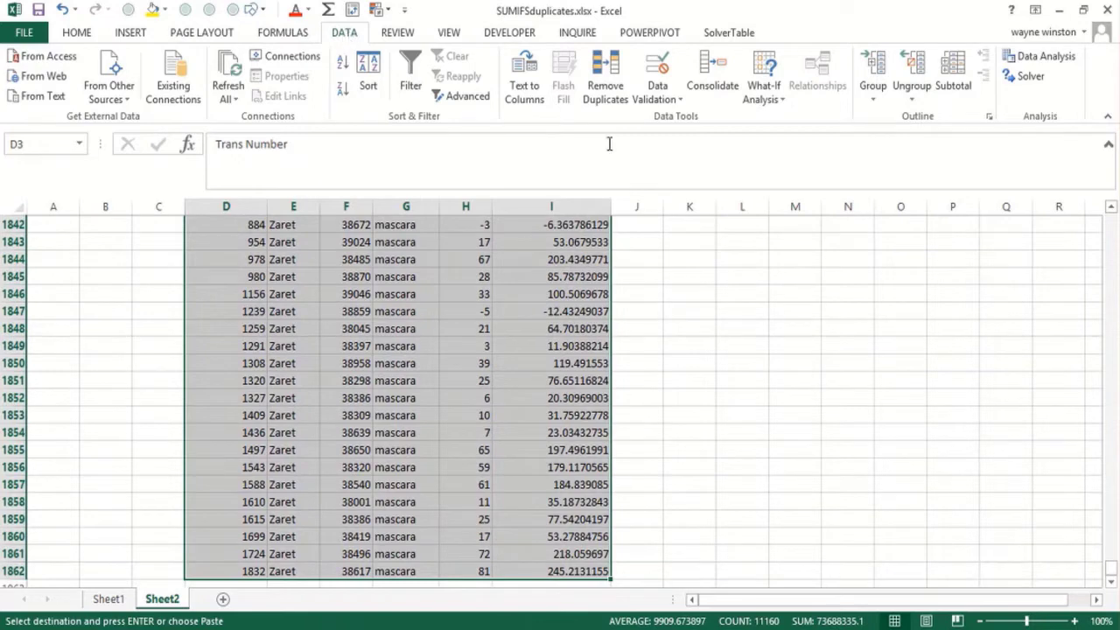
- Remove duplicates comparing only Name and Product, leaving 44 unique rows
click(605, 74)
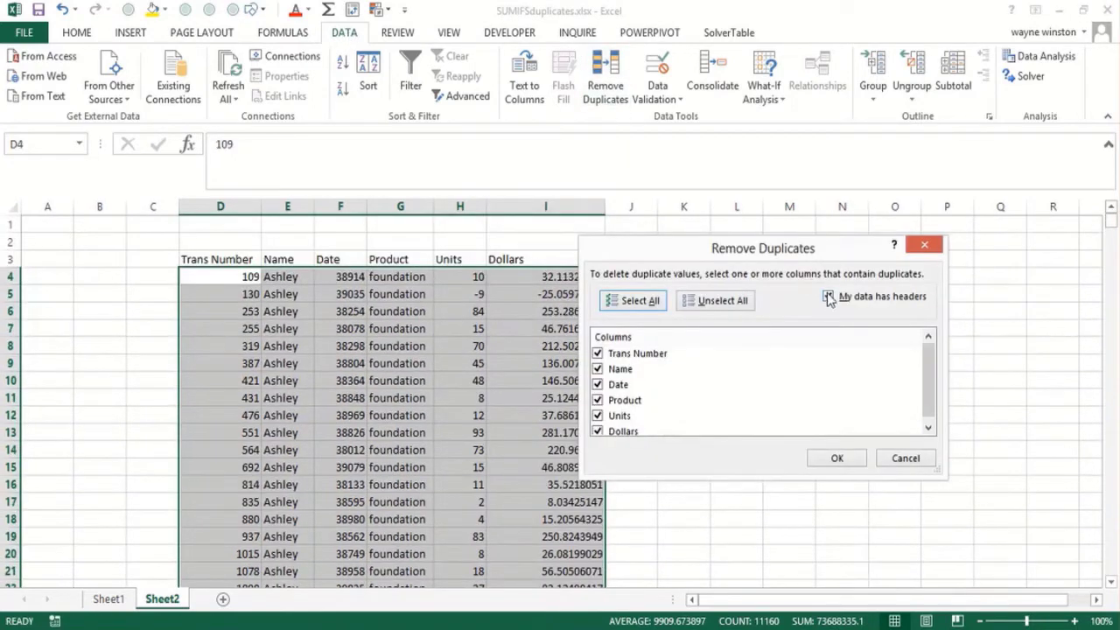
click(828, 297)
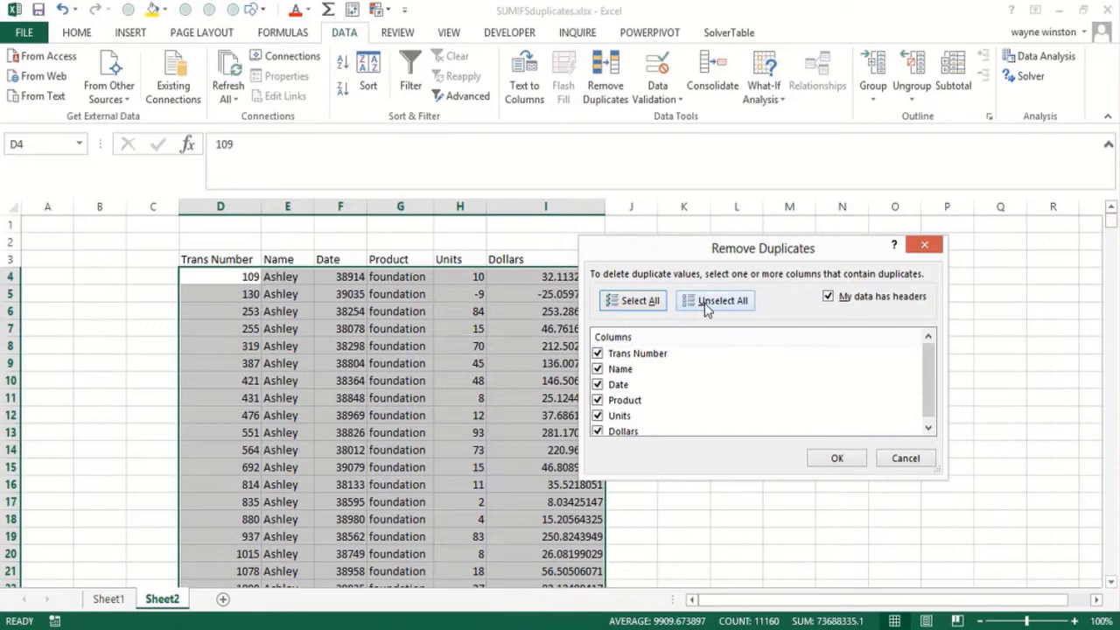
click(714, 300)
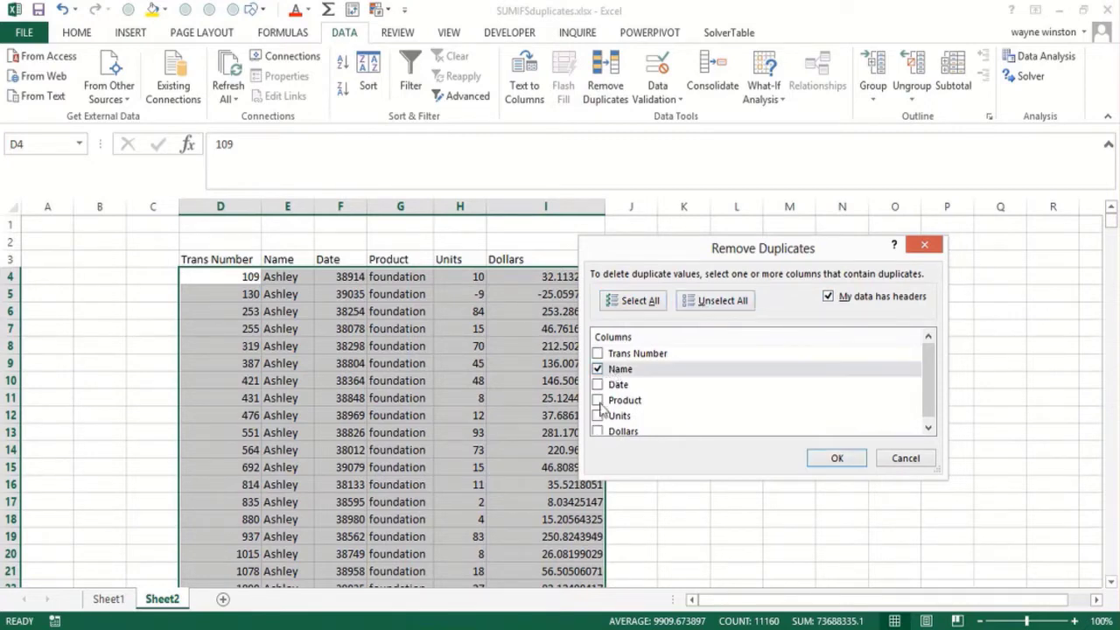
click(597, 400)
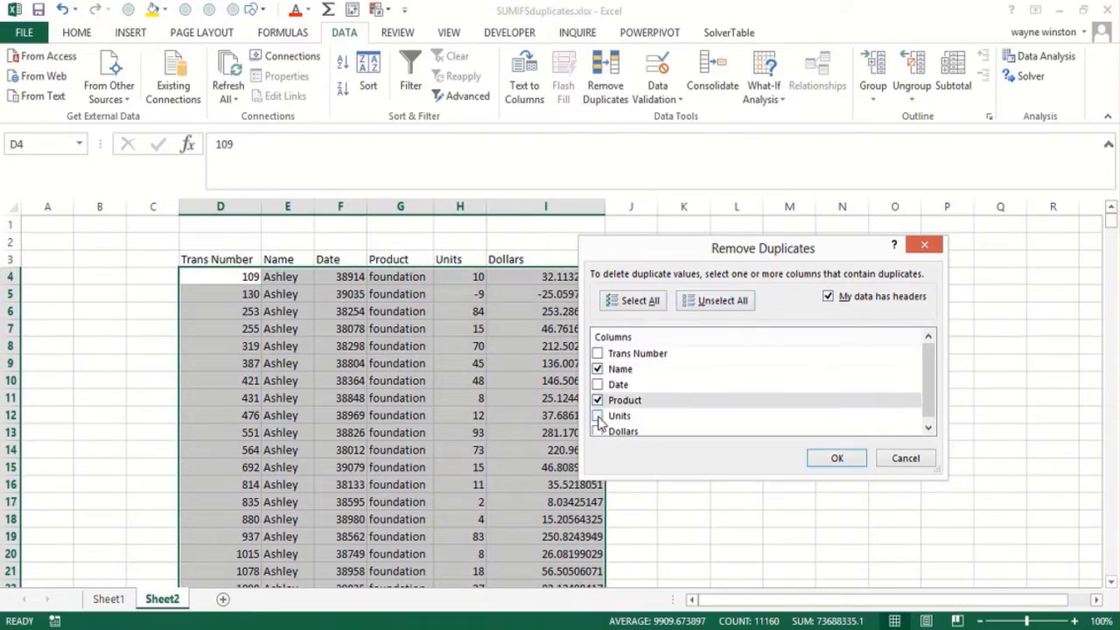
click(598, 430)
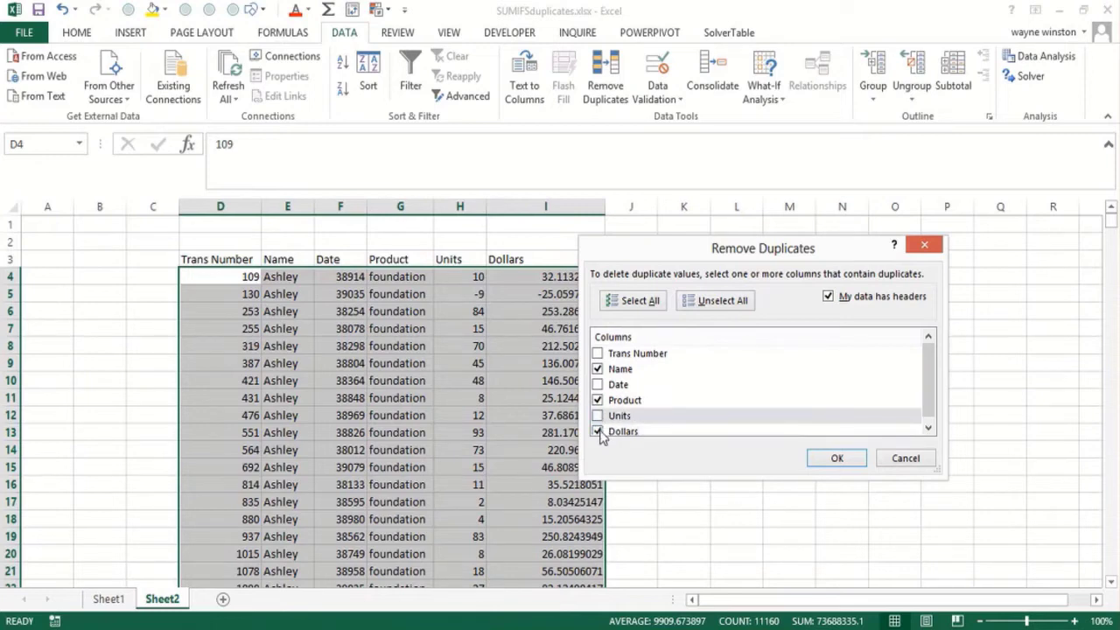
click(597, 431)
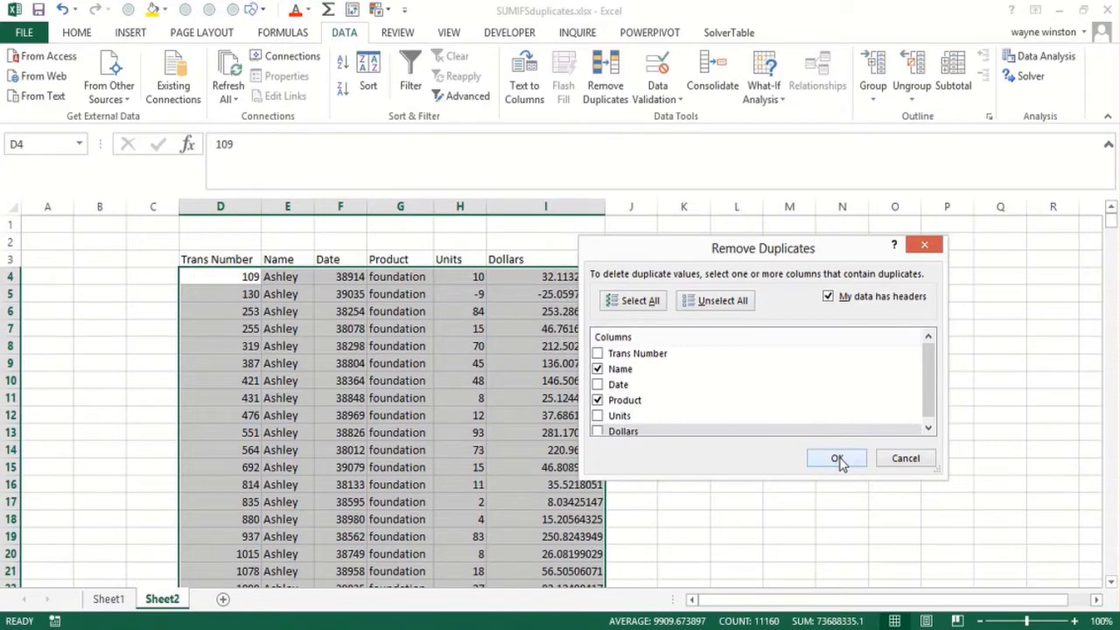
mouse_move(837, 459)
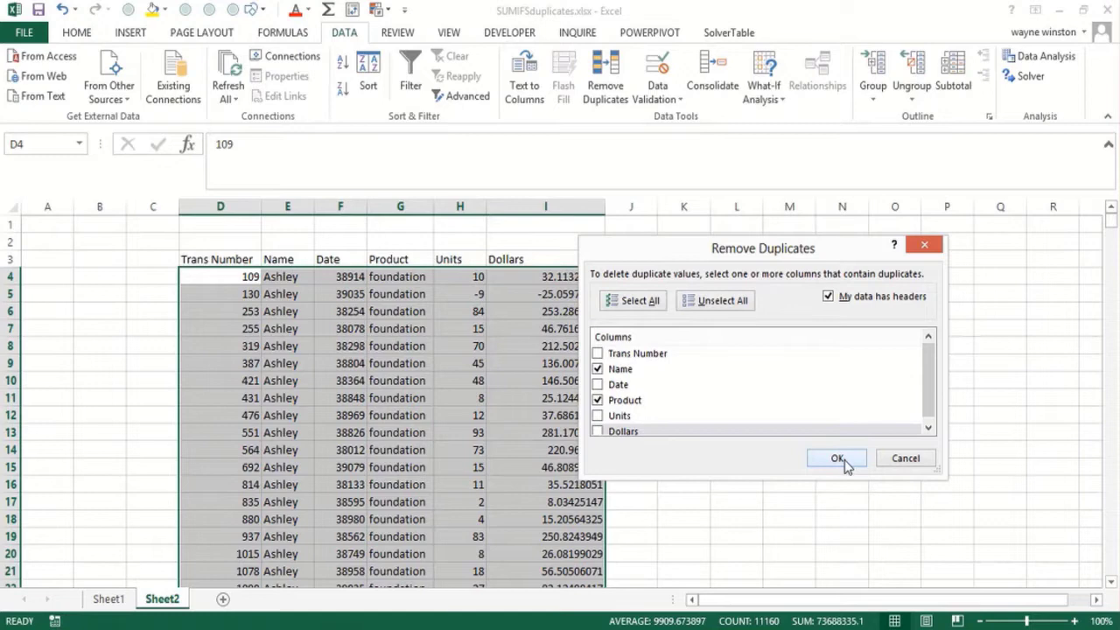
mouse_move(847, 466)
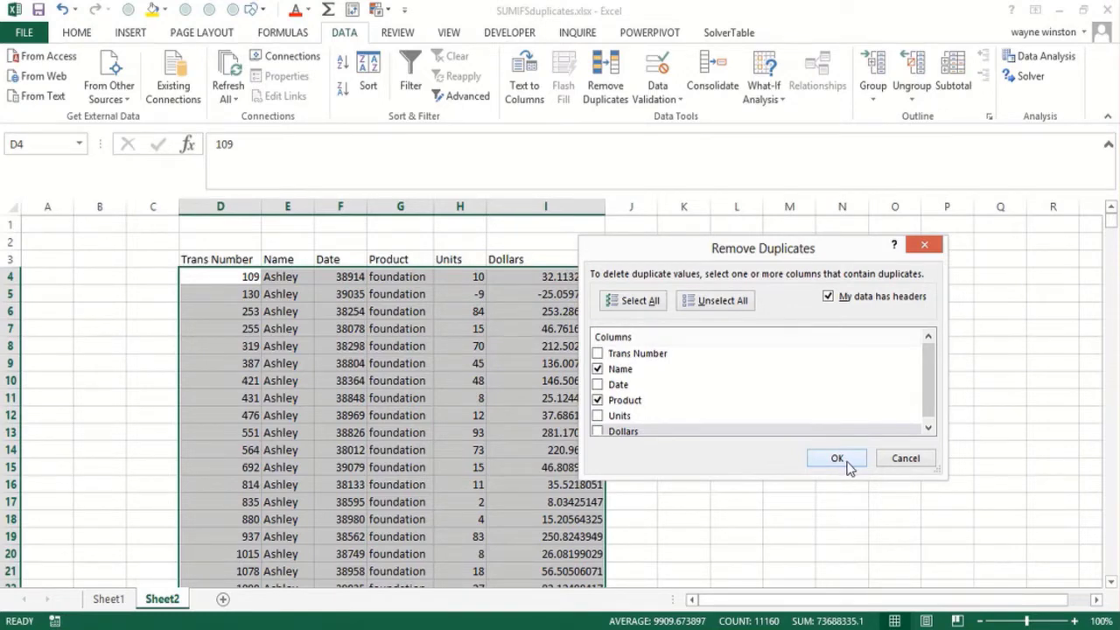
click(836, 457)
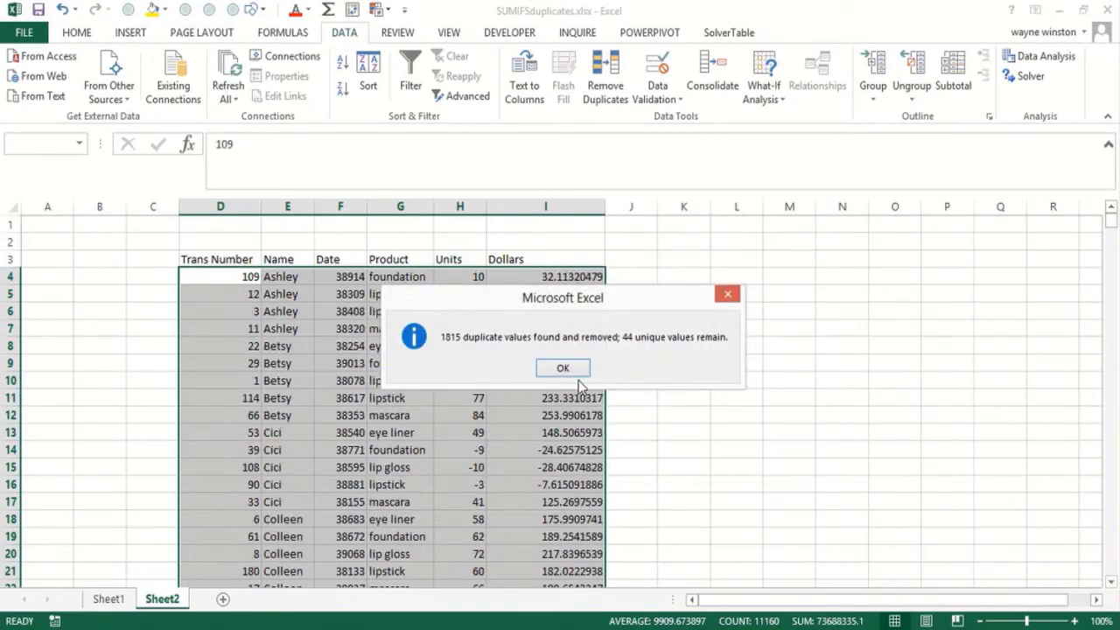
click(562, 367)
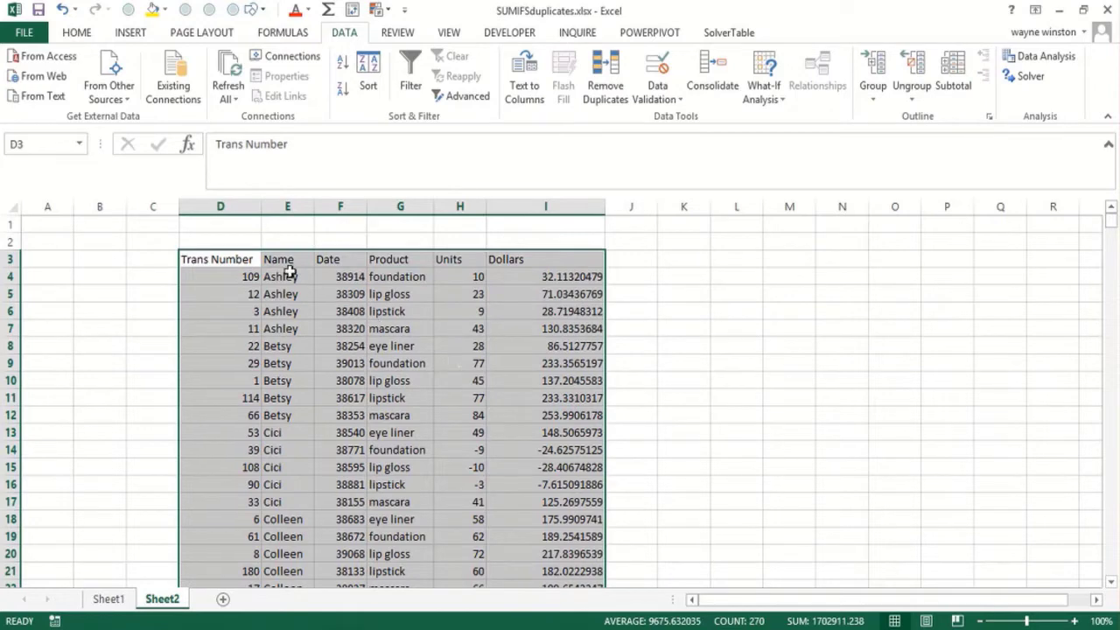
click(287, 275)
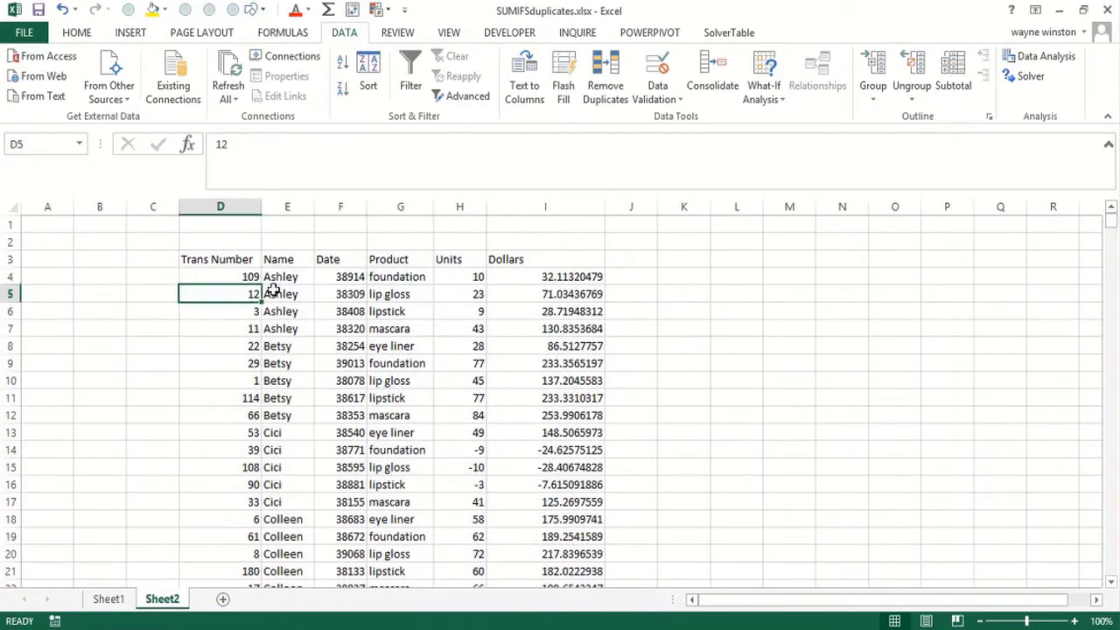
click(287, 293)
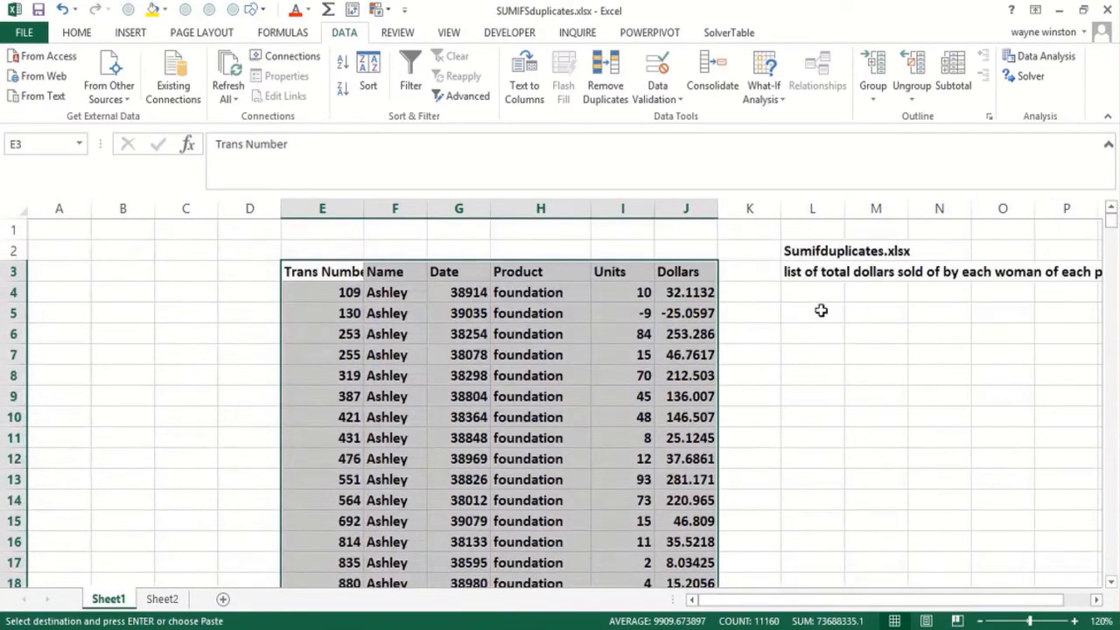
- Paste the unique list at Sheet1 L6, format its dates, and delete the extra column cells
right_click(812, 333)
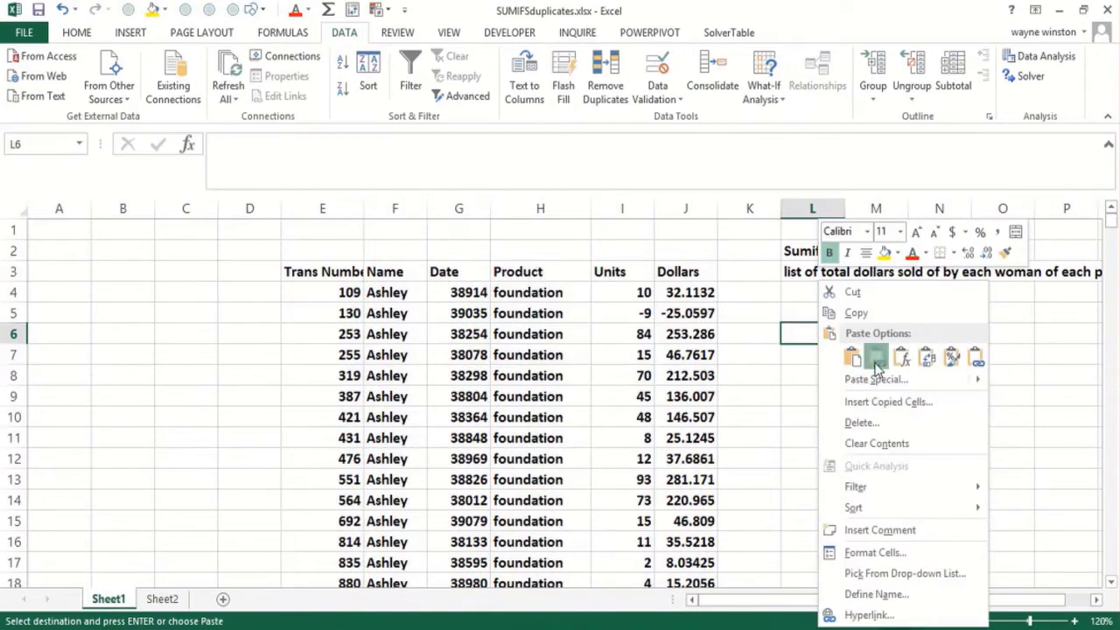
click(853, 356)
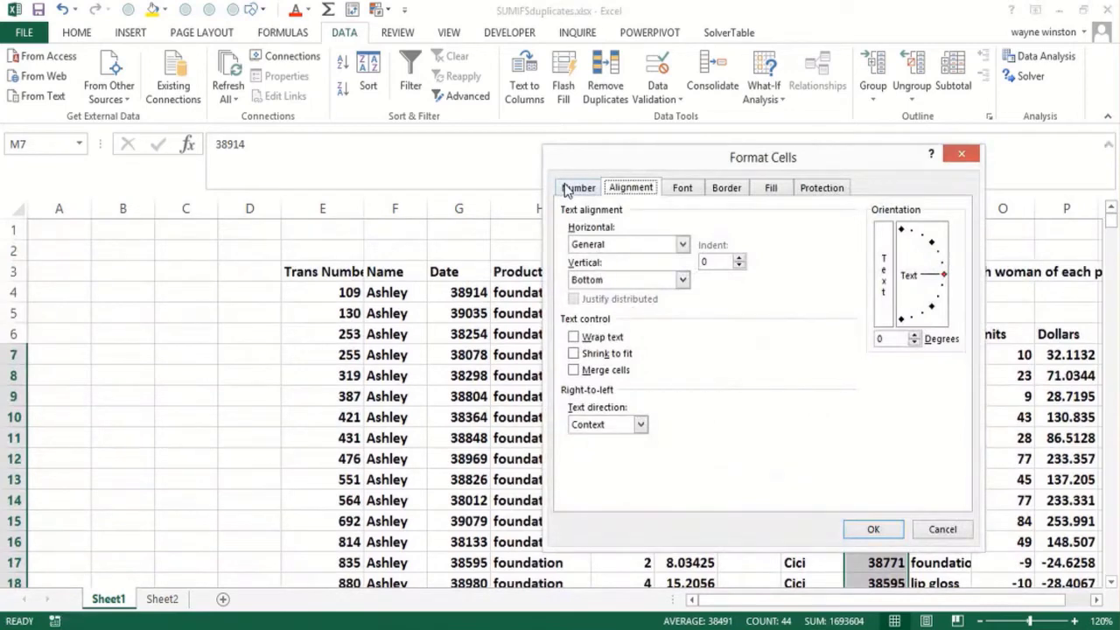
click(576, 187)
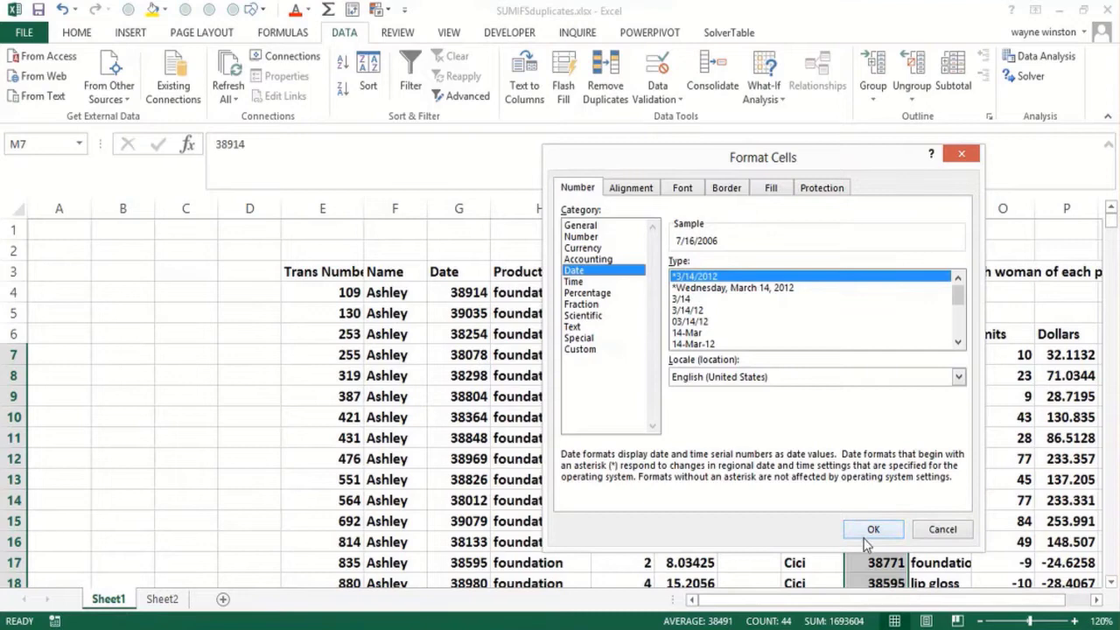
click(872, 529)
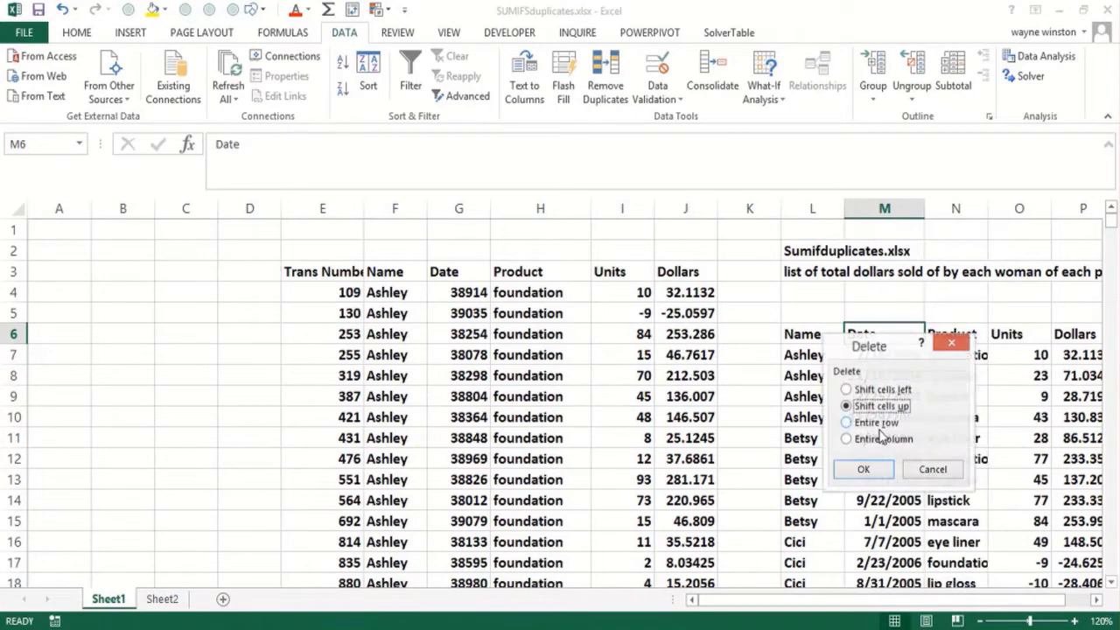
click(862, 469)
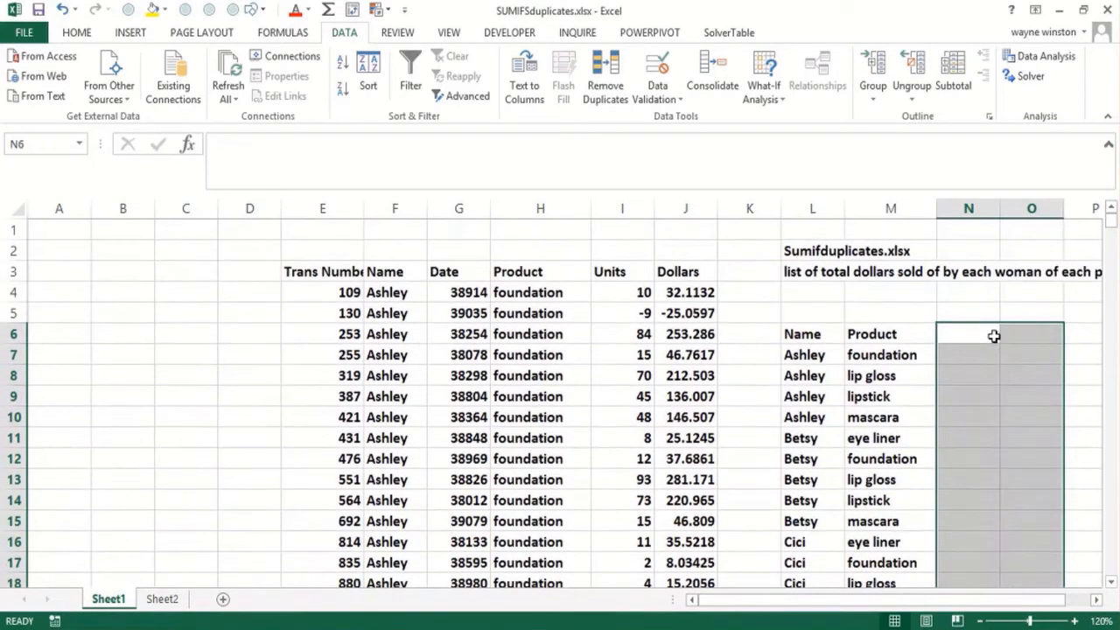
- Type the heading 'Dollars' in cell N6
click(967, 333)
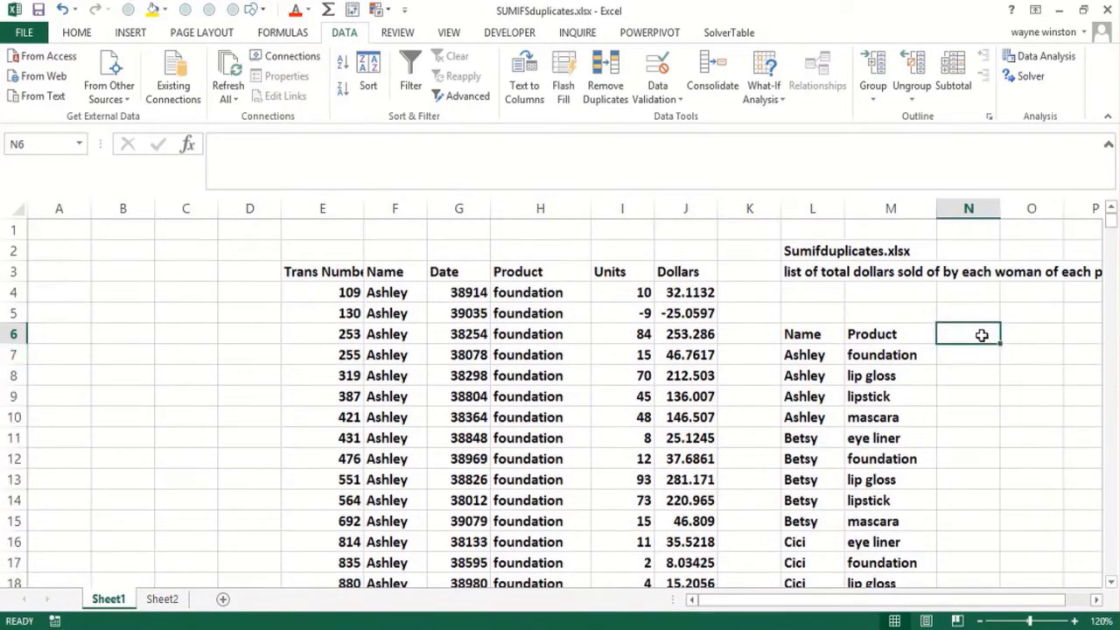
text(Dollars)
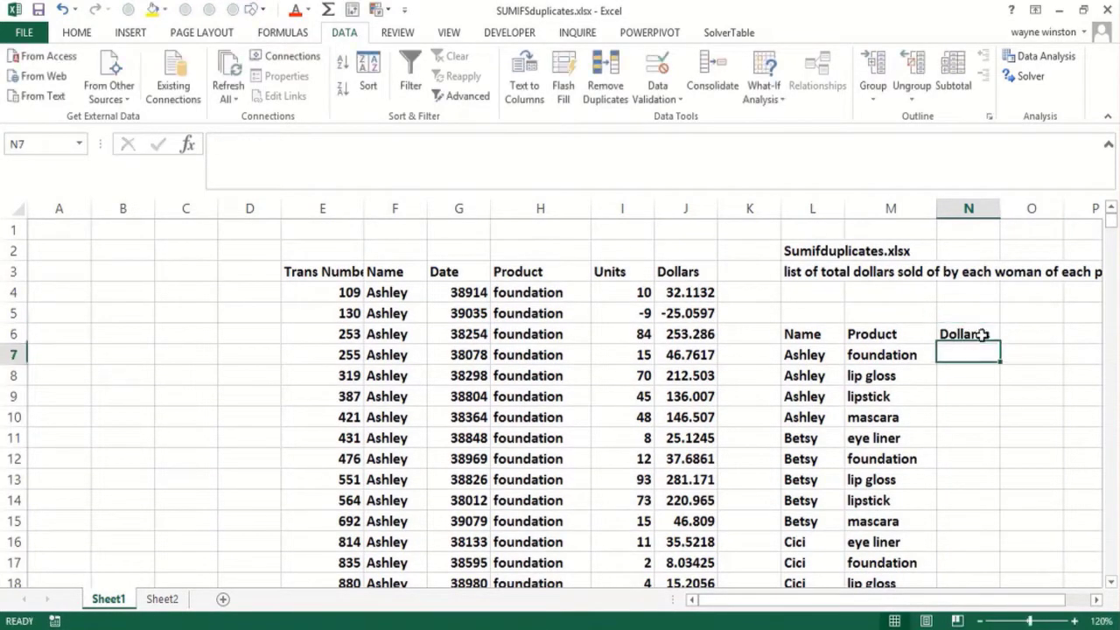
text(Dolla)
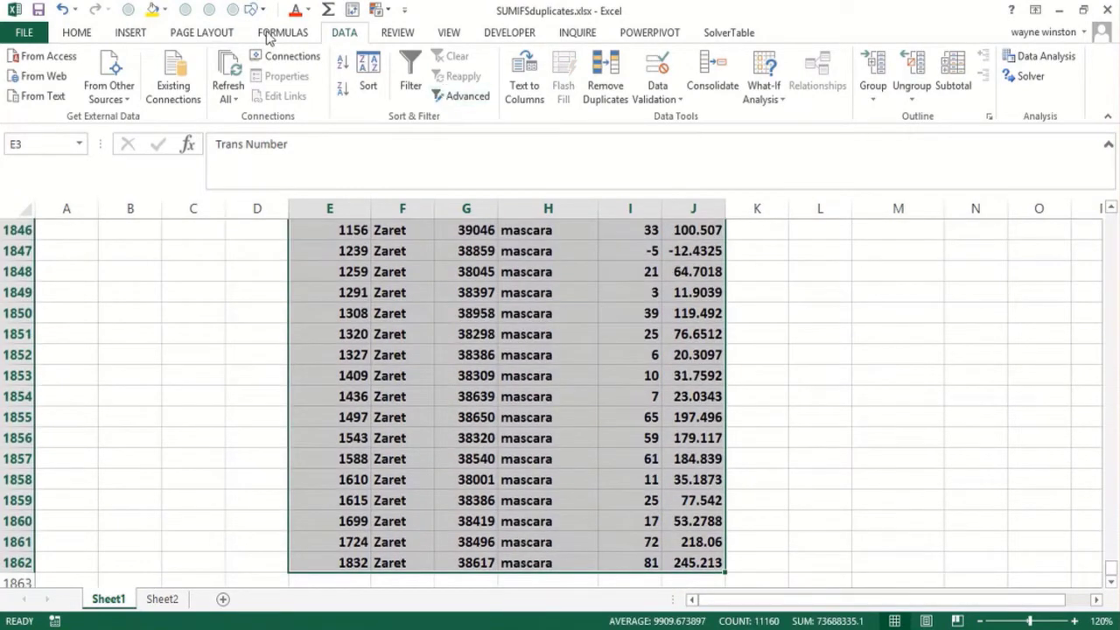
- Create names for the transaction columns from their top-row headers
click(282, 32)
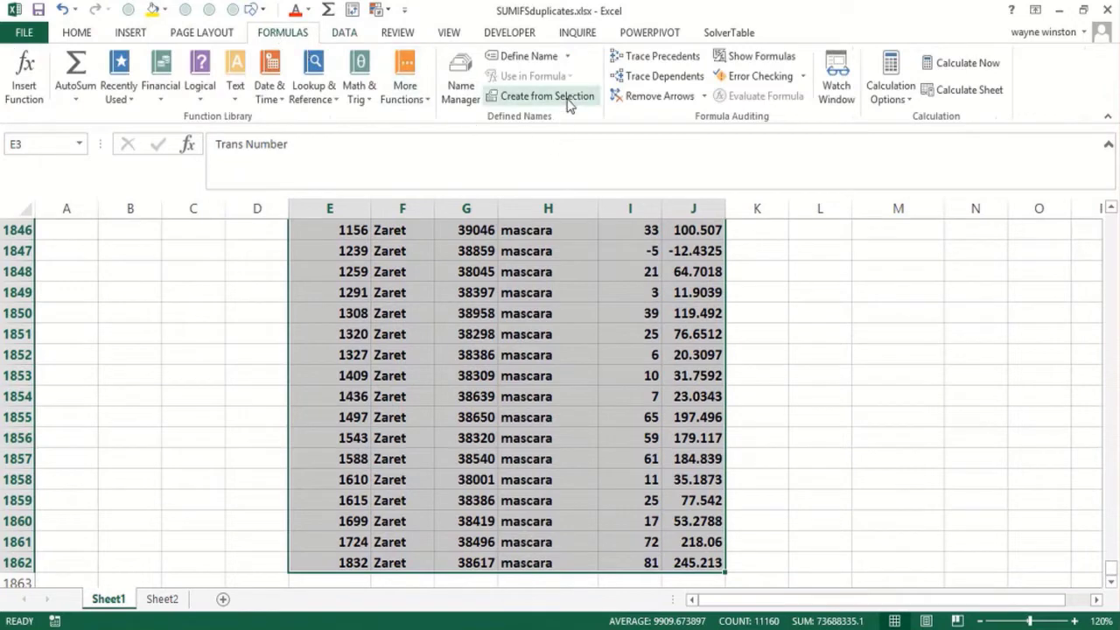
click(546, 95)
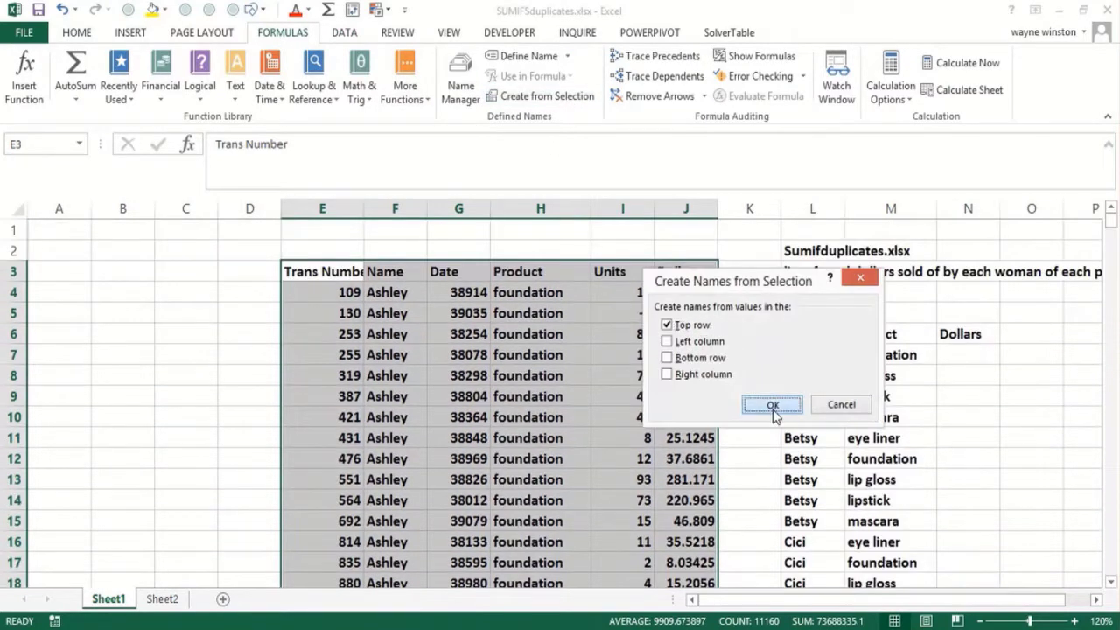
click(772, 404)
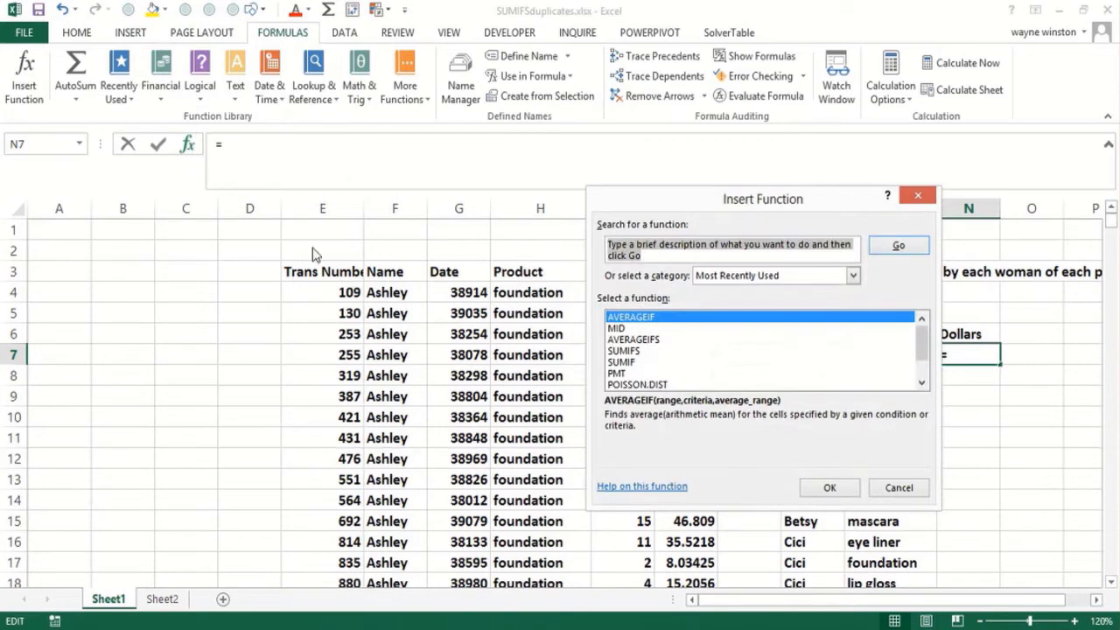
- Enter SUMIFS in N7 summing Dollars where Name matches L7 and Product matches M7
click(623, 350)
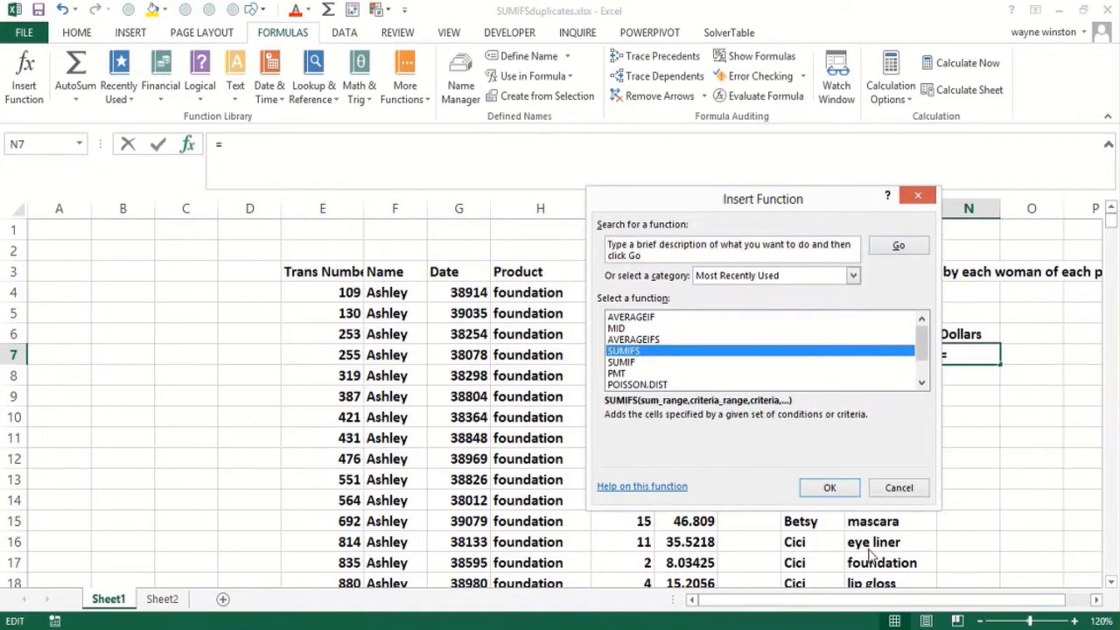
click(828, 487)
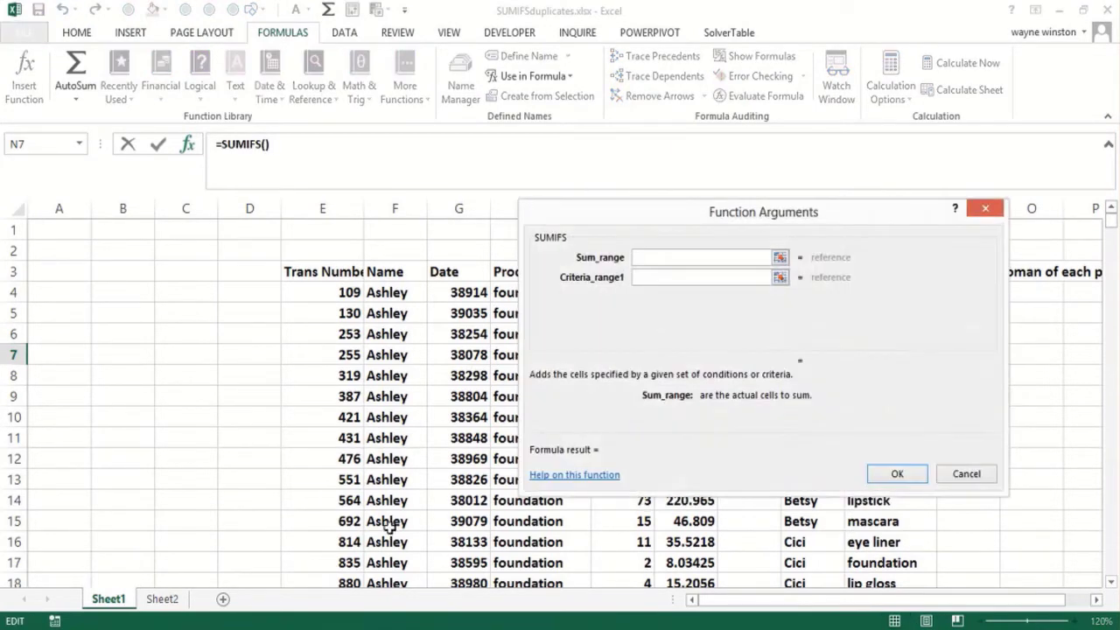
click(700, 257)
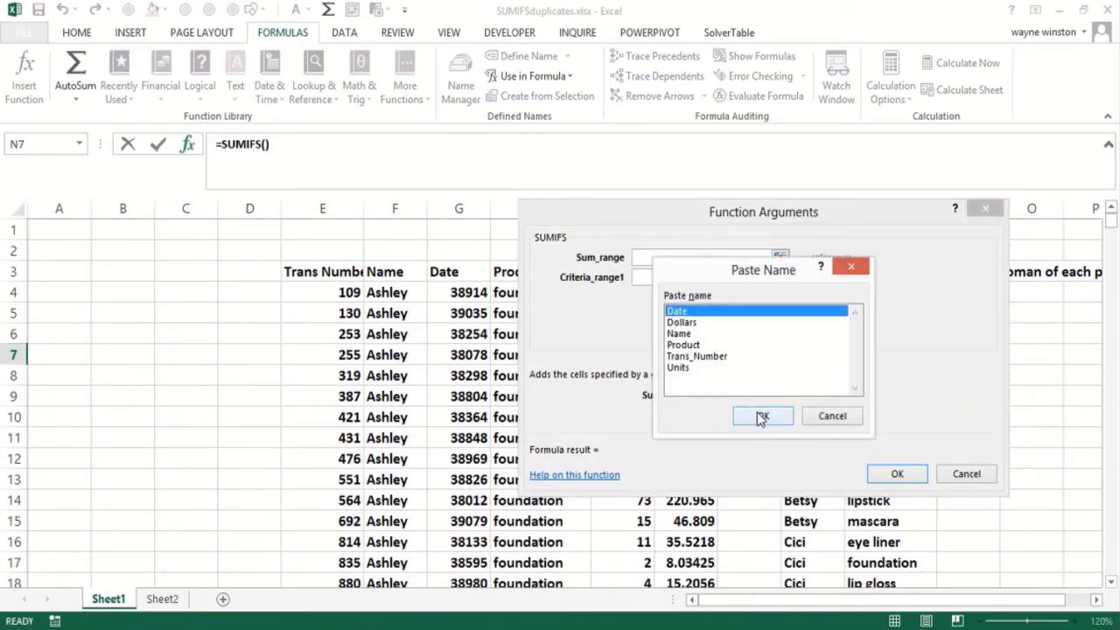
click(691, 322)
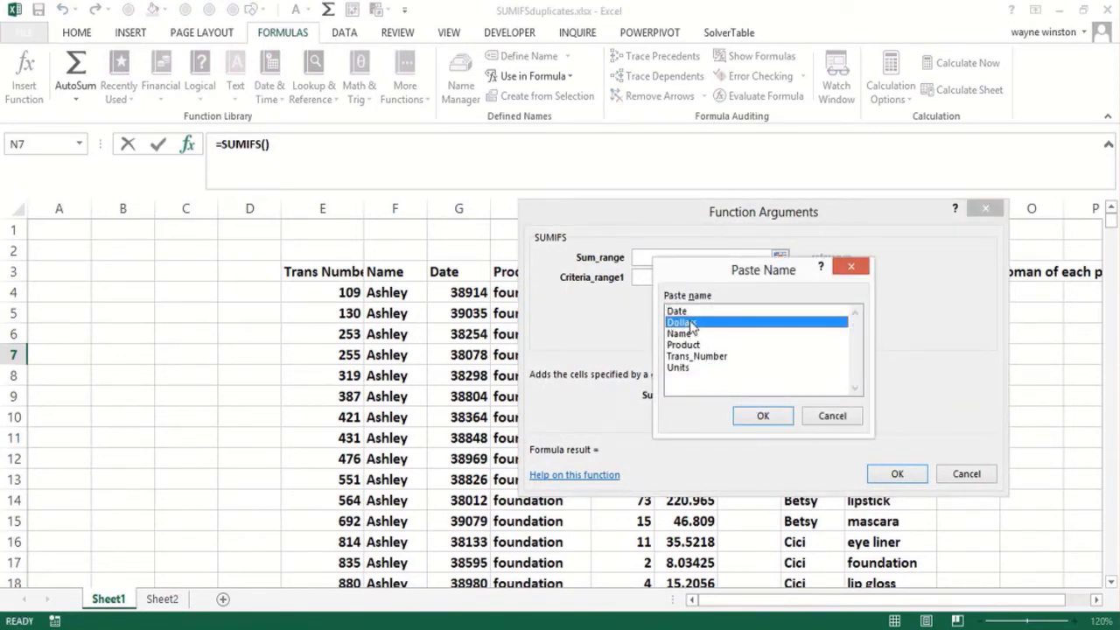
click(762, 416)
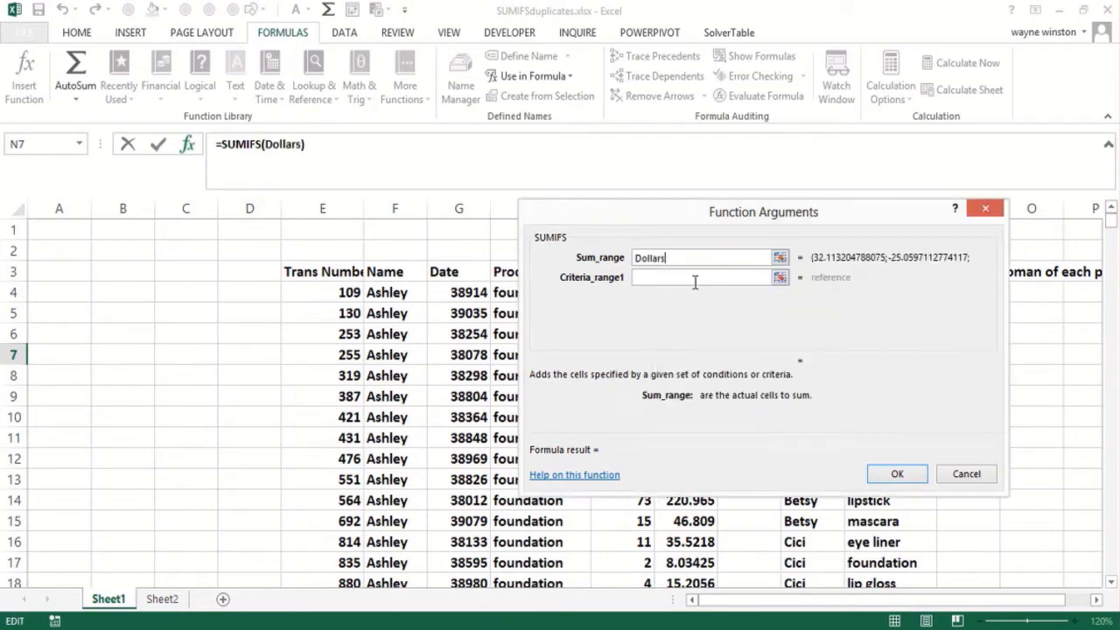
click(700, 277)
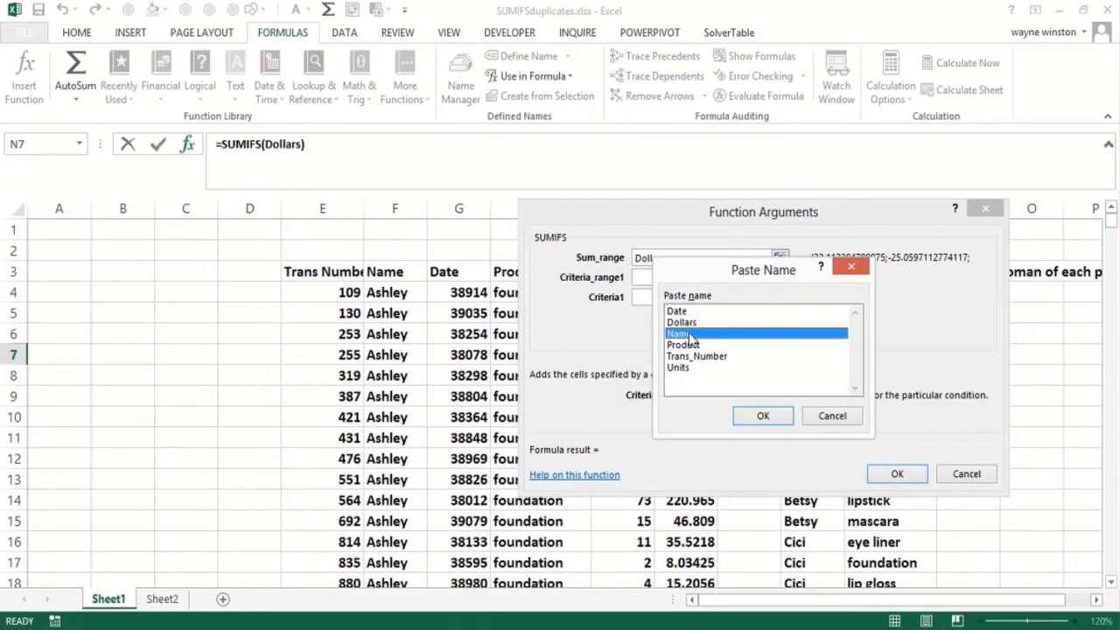
click(761, 415)
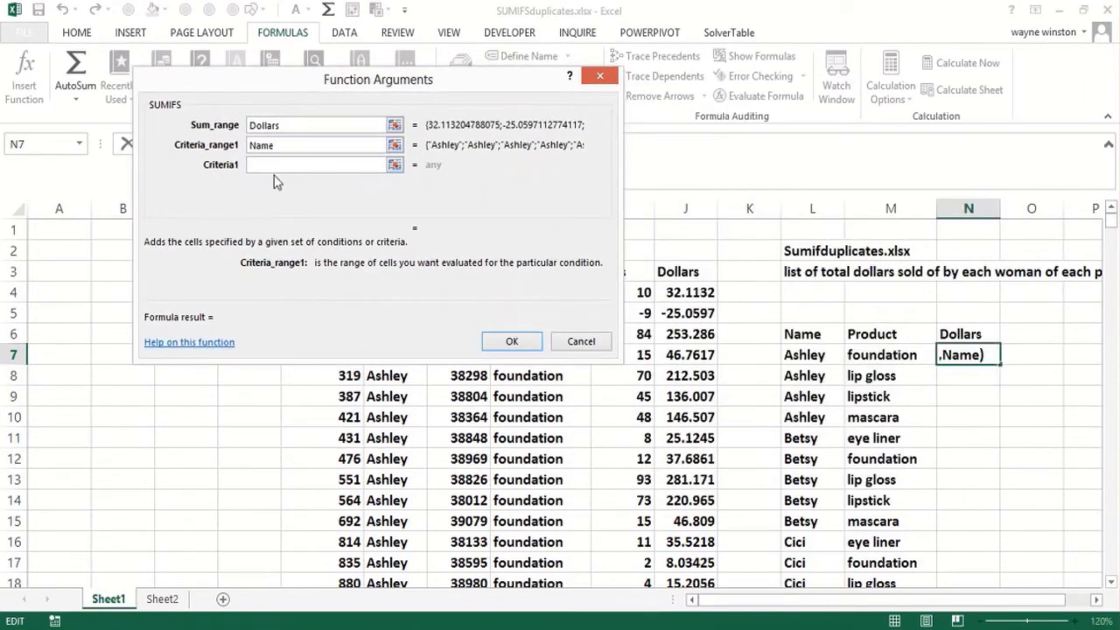
text(L7)
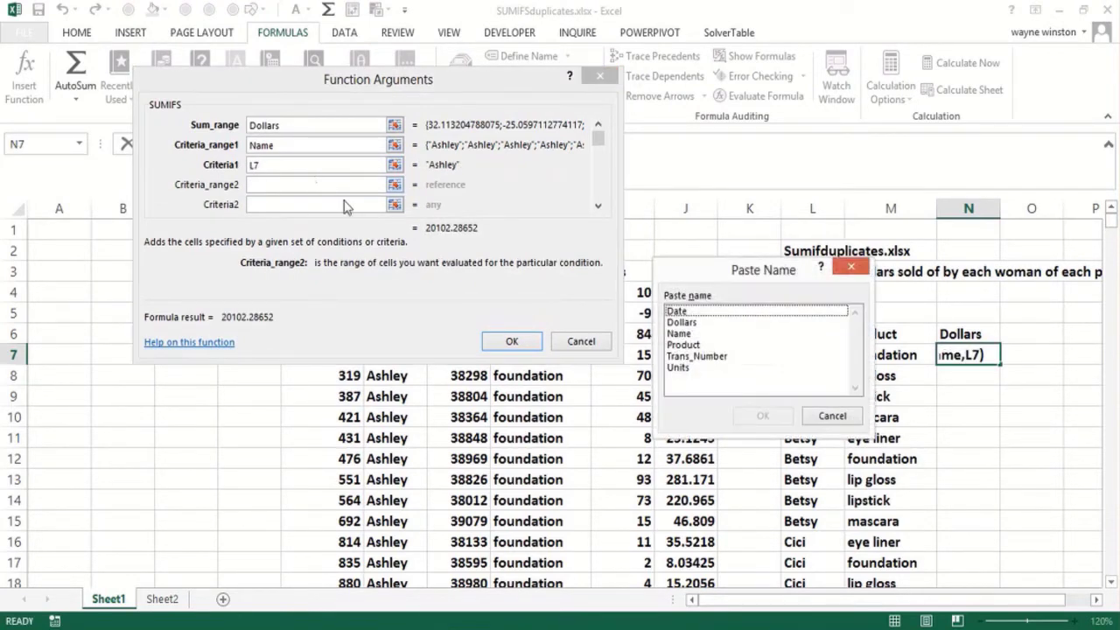
click(684, 345)
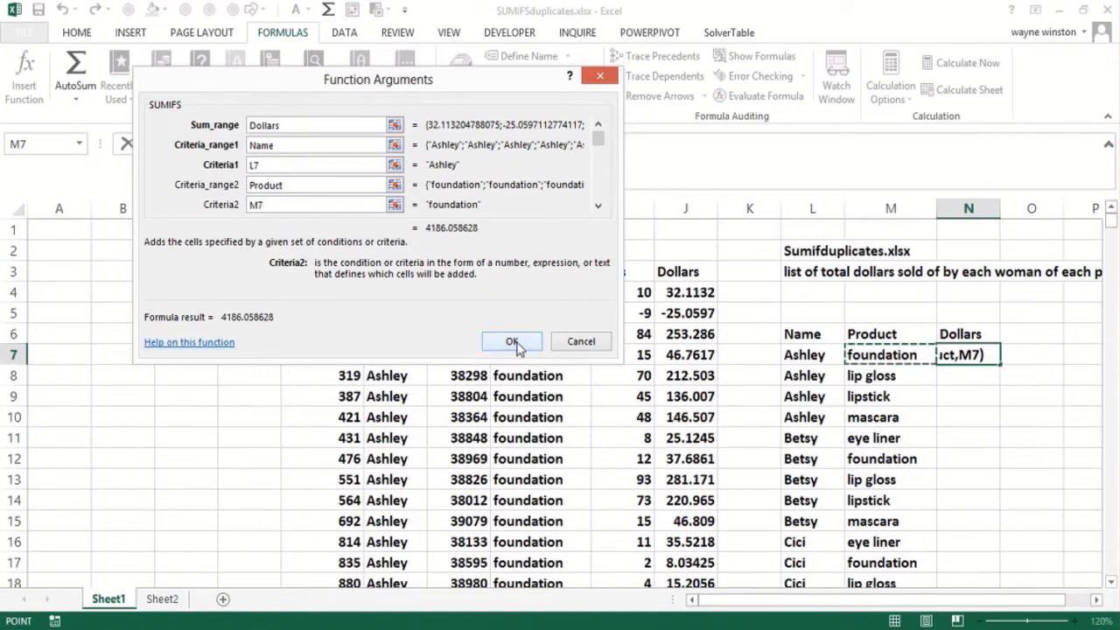
click(512, 341)
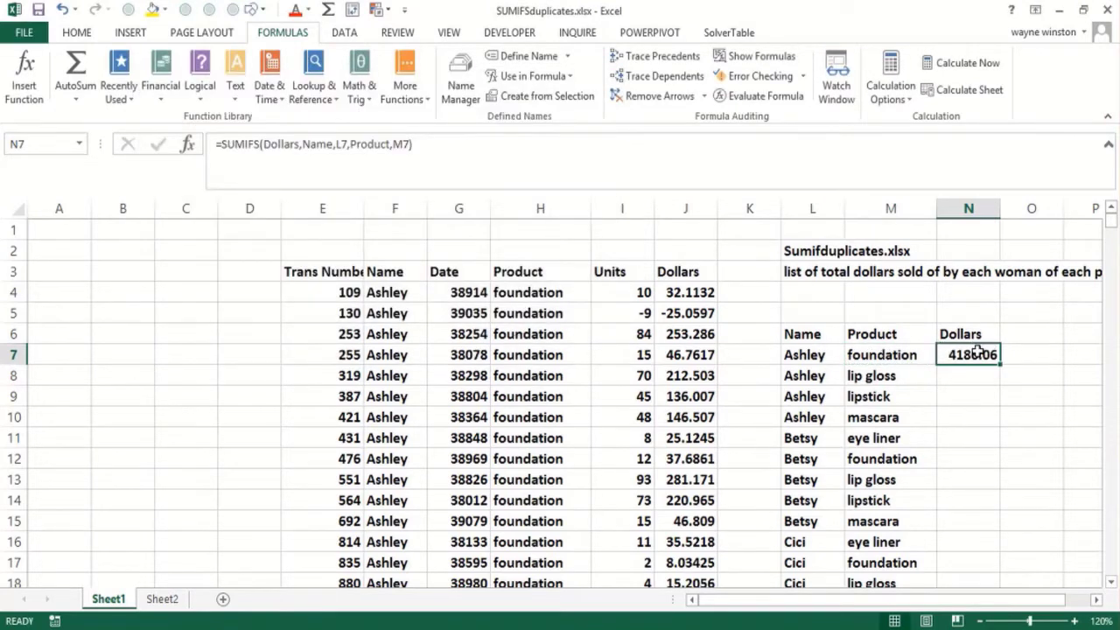
- Fill N7's formula down the Dollars column and format the totals as Currency
double_click(967, 355)
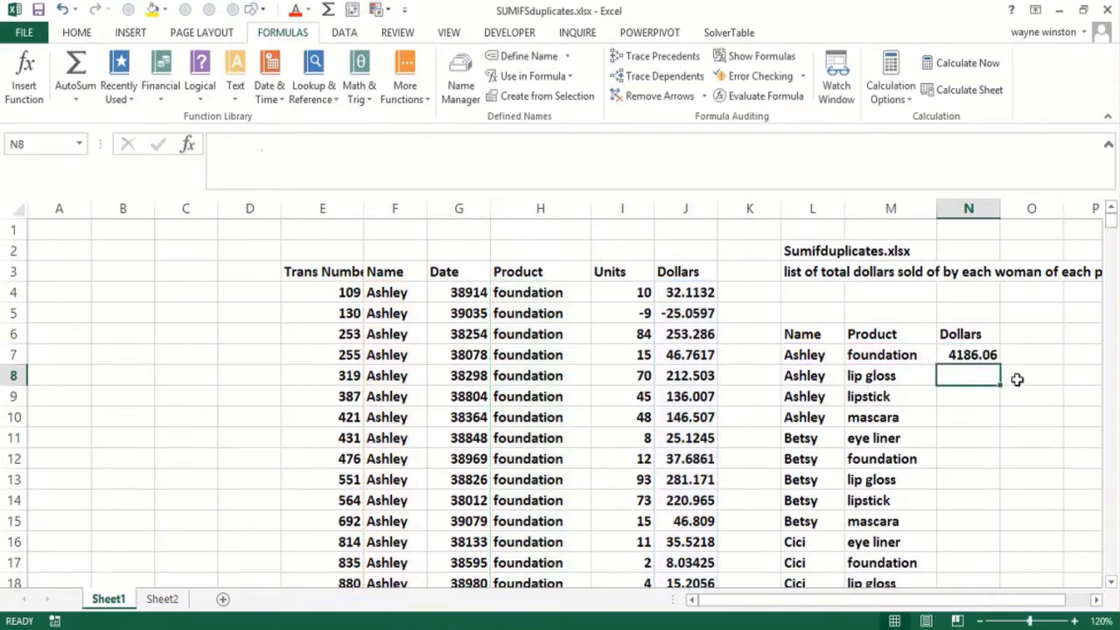
click(967, 354)
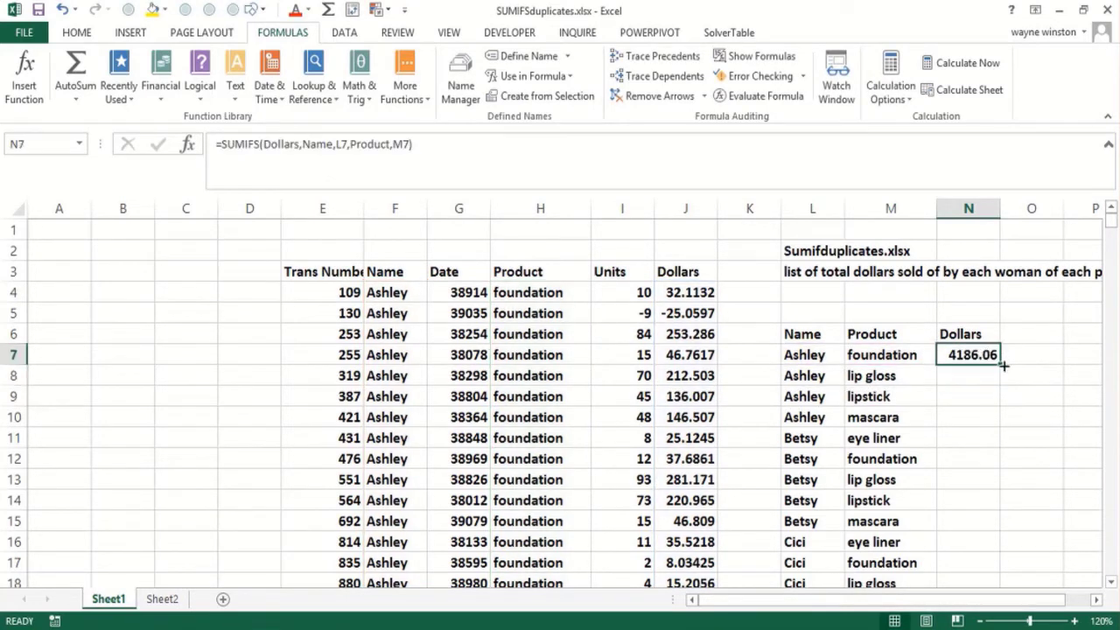
drag(1003, 367, 1002, 582)
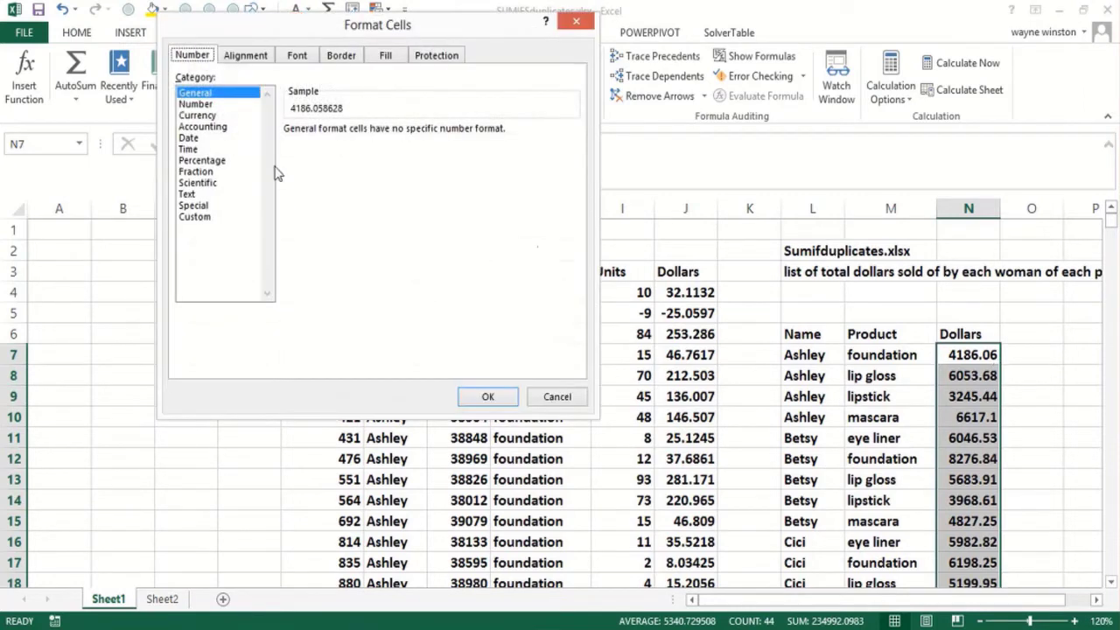
click(197, 114)
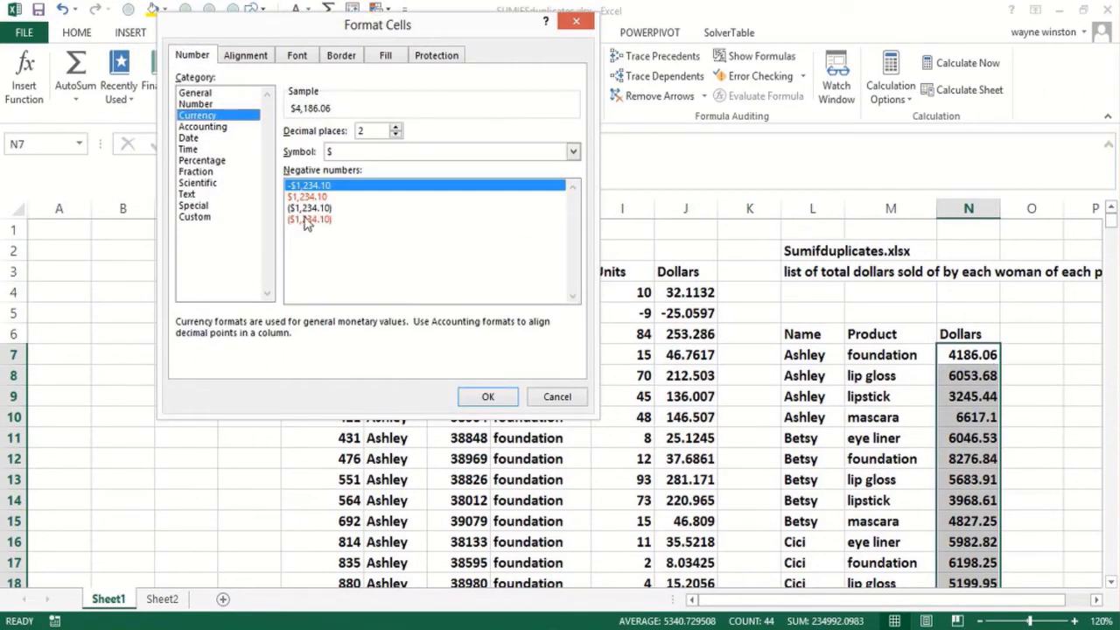
click(487, 396)
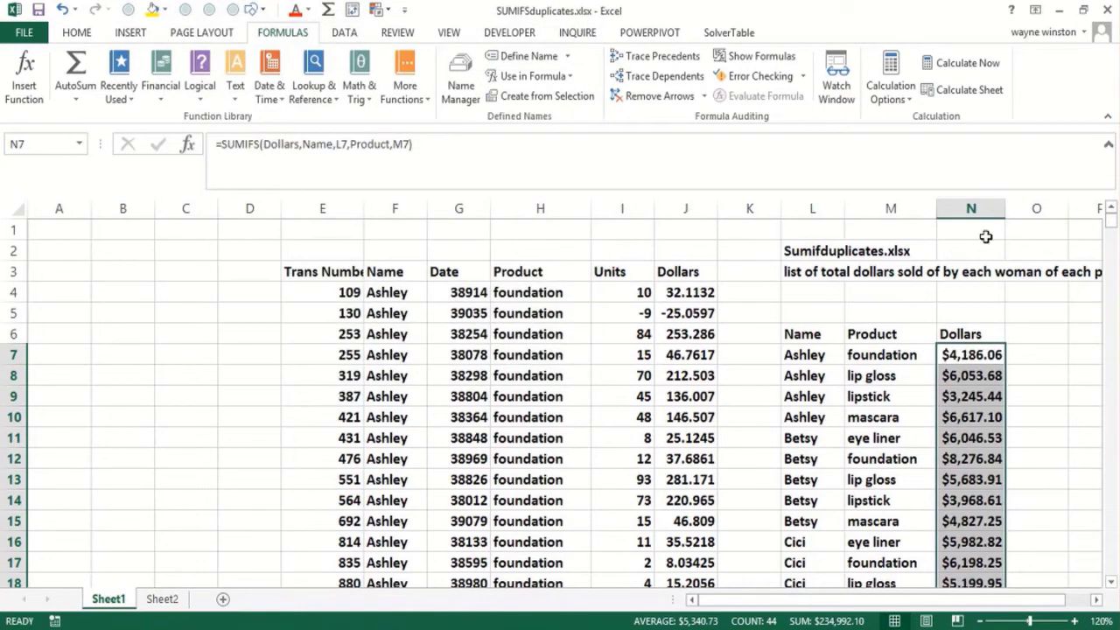
- Click through names, products and totals in the summary list to check them
click(812, 500)
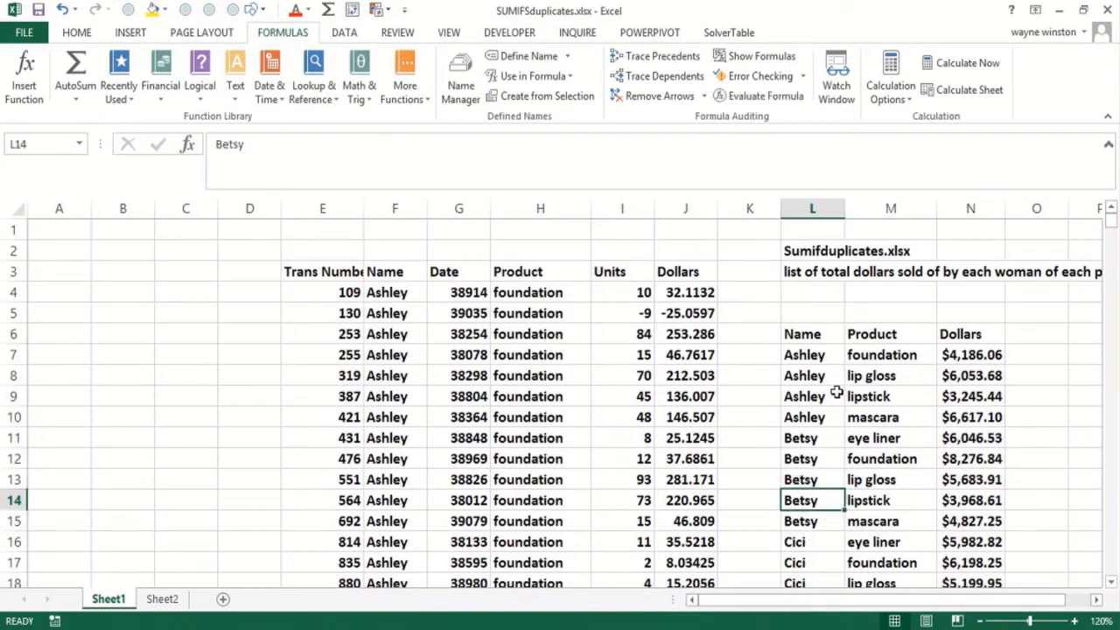
click(890, 459)
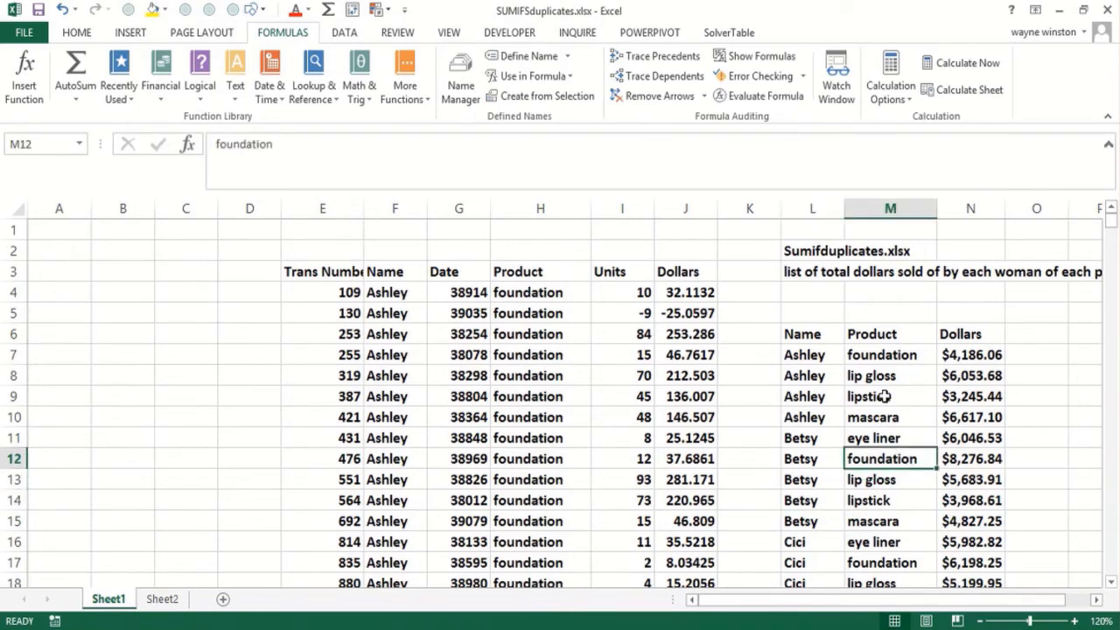
click(890, 354)
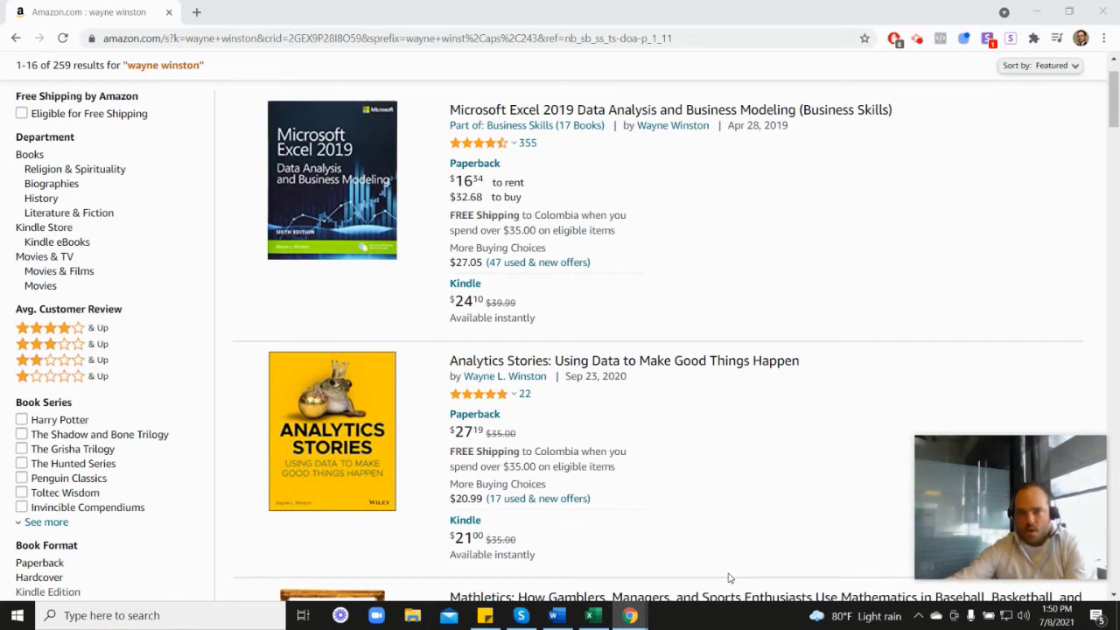
mouse_move(541, 203)
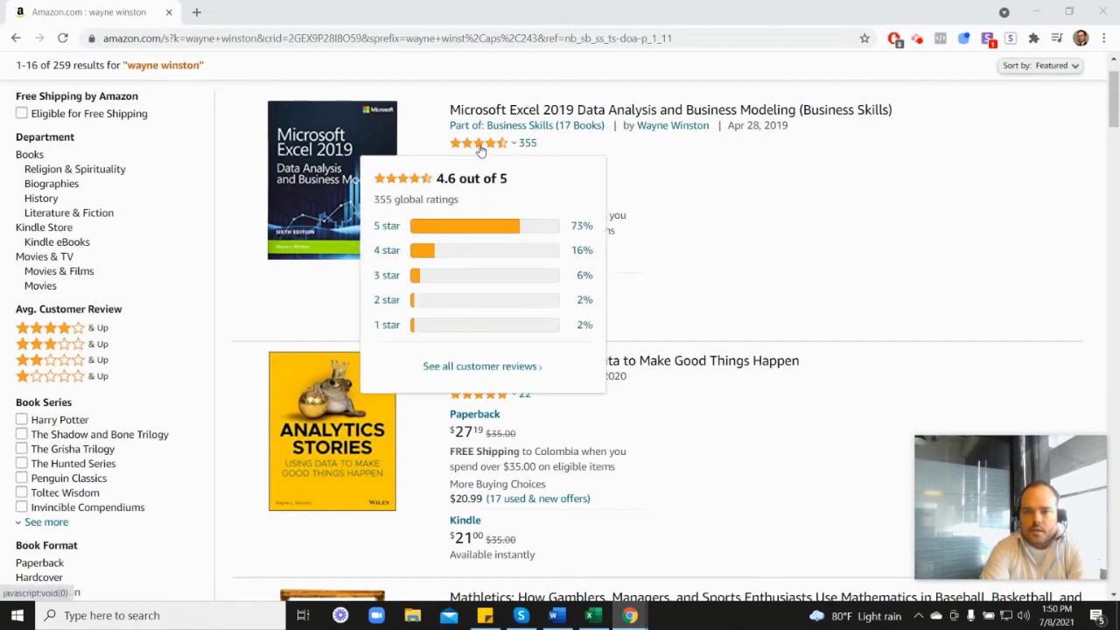
mouse_move(713, 219)
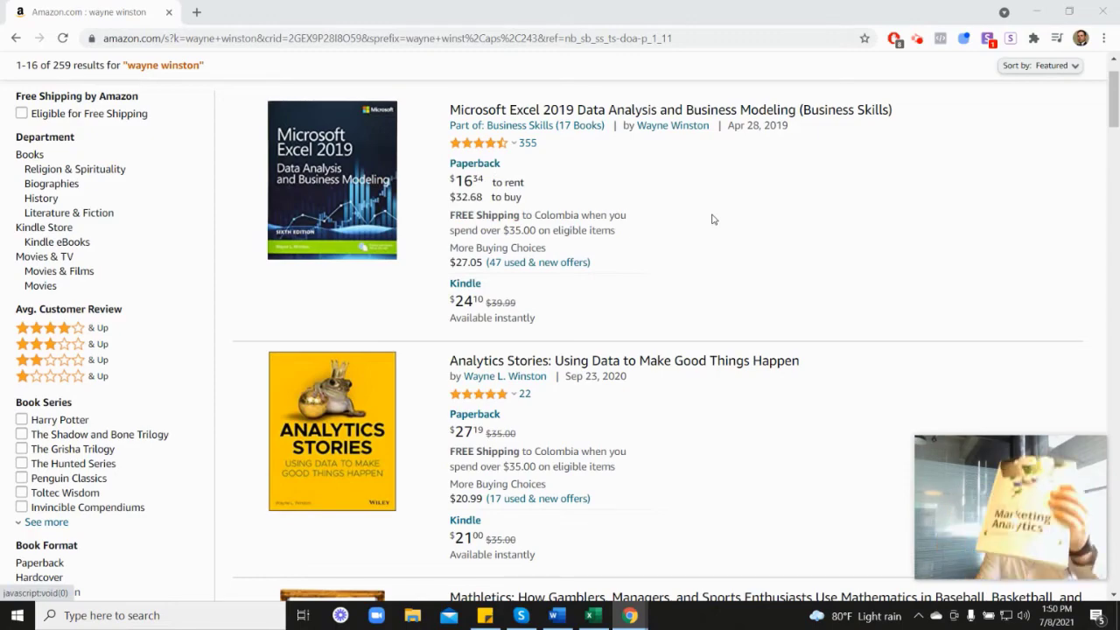
scroll(down, 3)
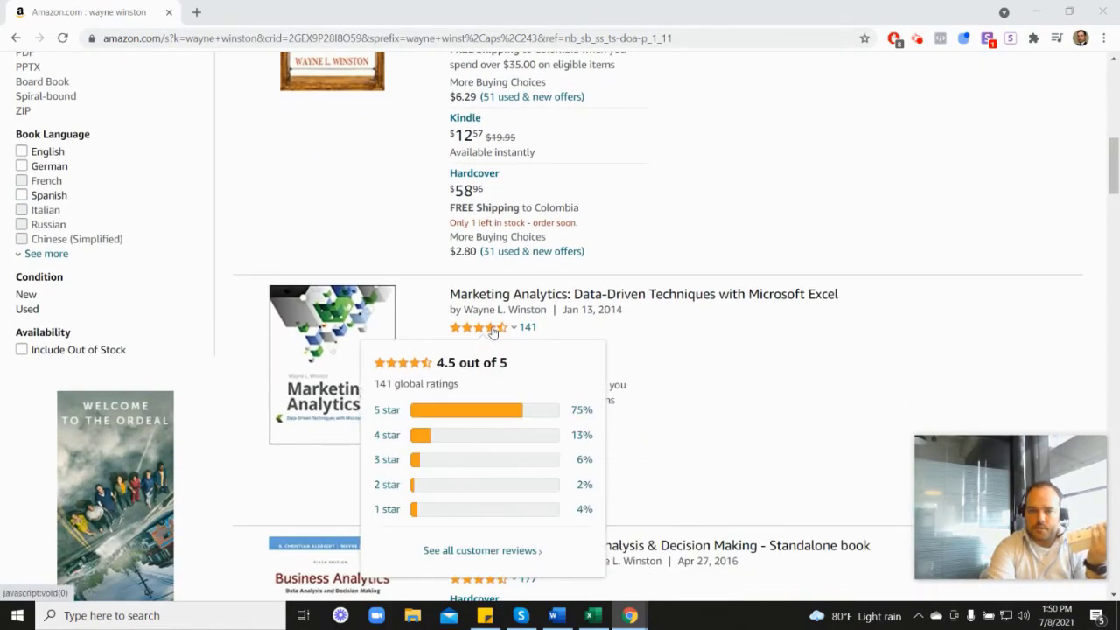
scroll(down, 3)
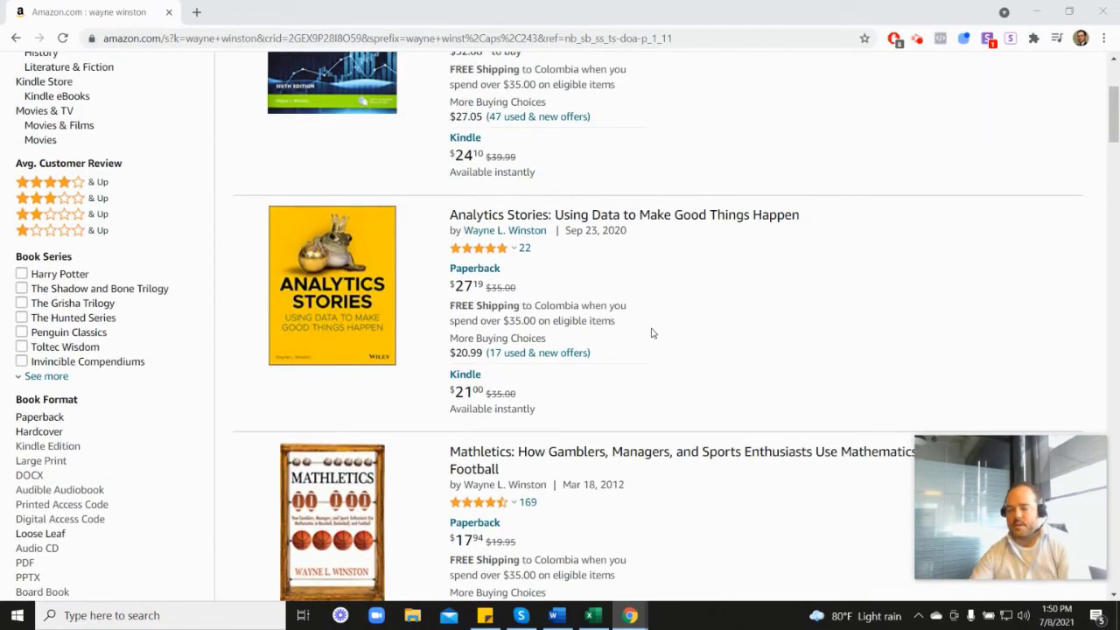